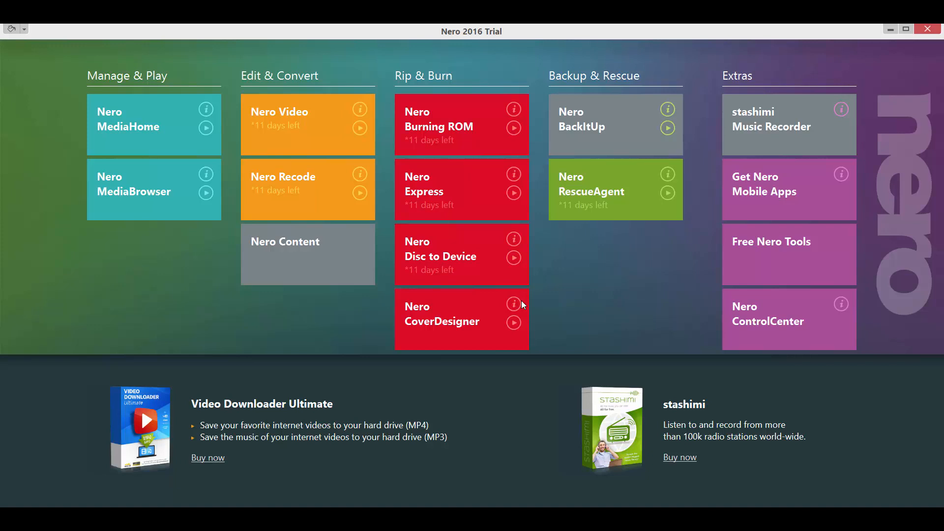
{"action": "mouse_move", "coordinate": [512, 294]}
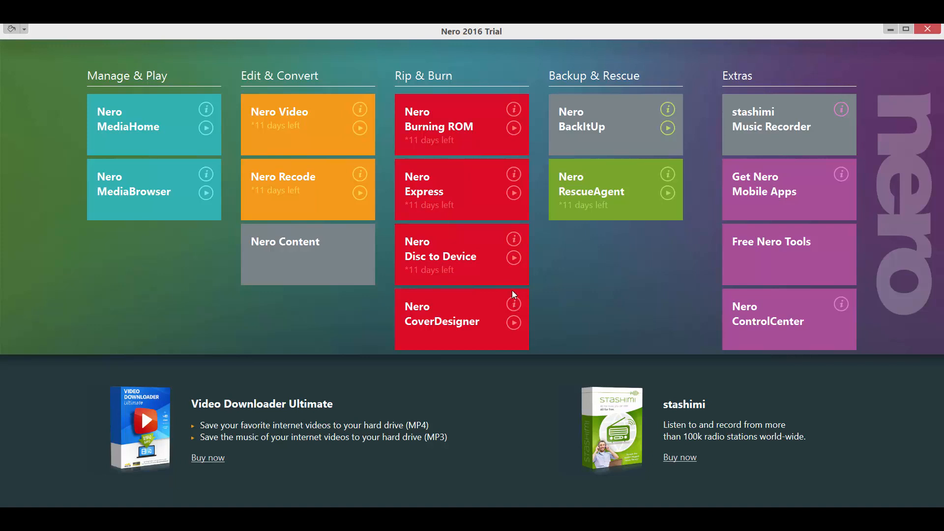
{"action": "mouse_move", "coordinate": [210, 203]}
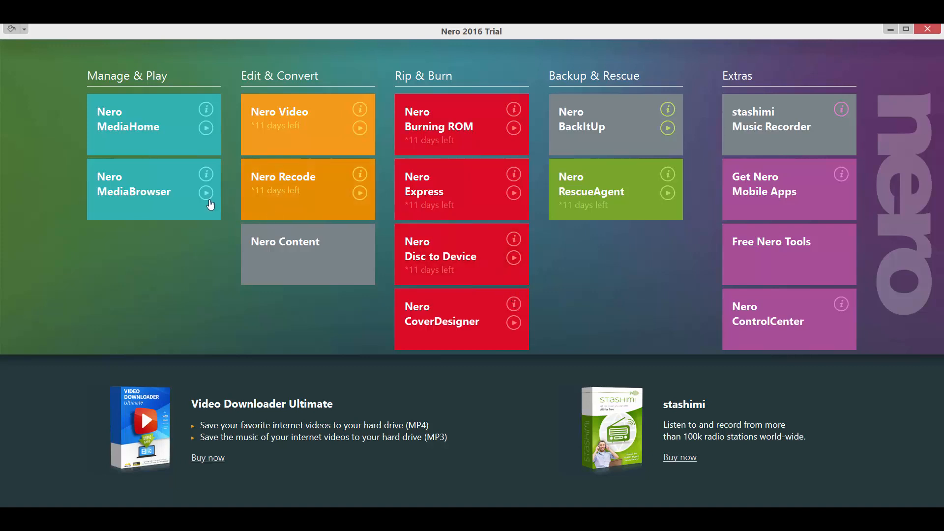
{"action": "mouse_move", "coordinate": [392, 212]}
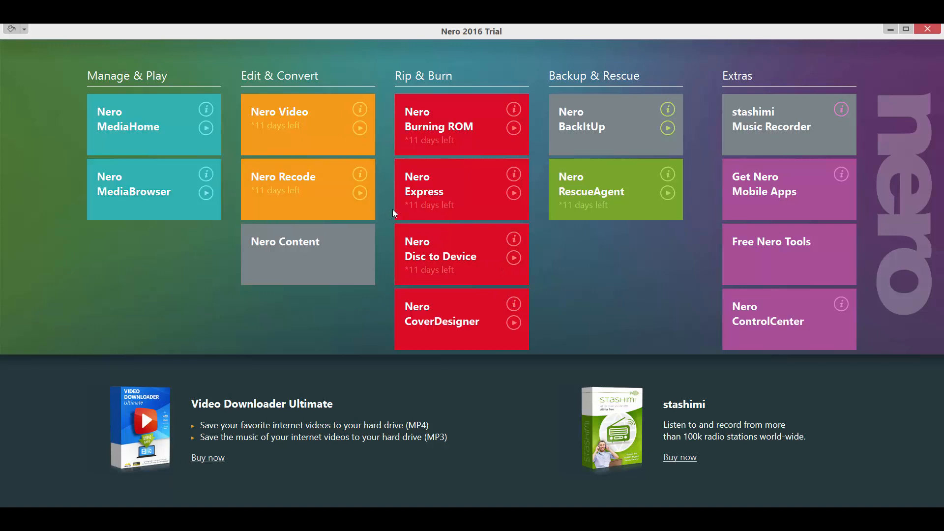
{"action": "mouse_move", "coordinate": [287, 115]}
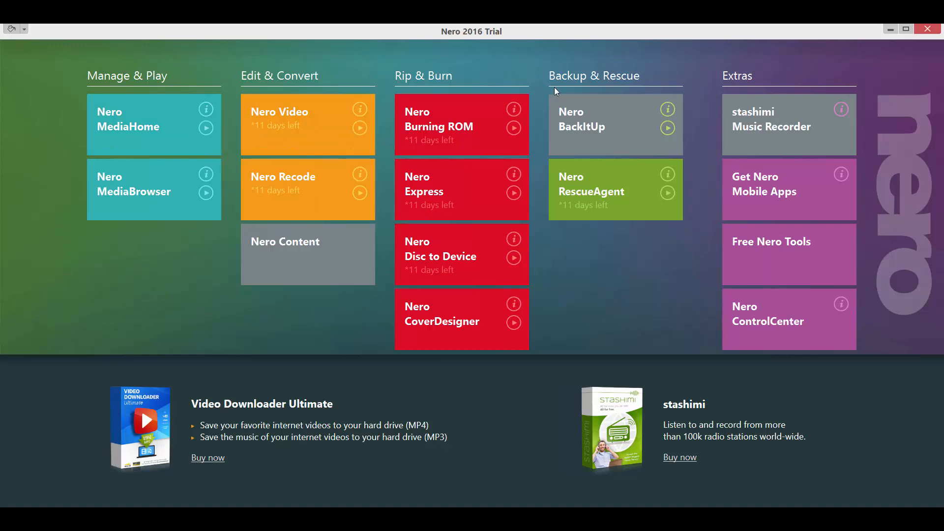
{"action": "mouse_move", "coordinate": [539, 89]}
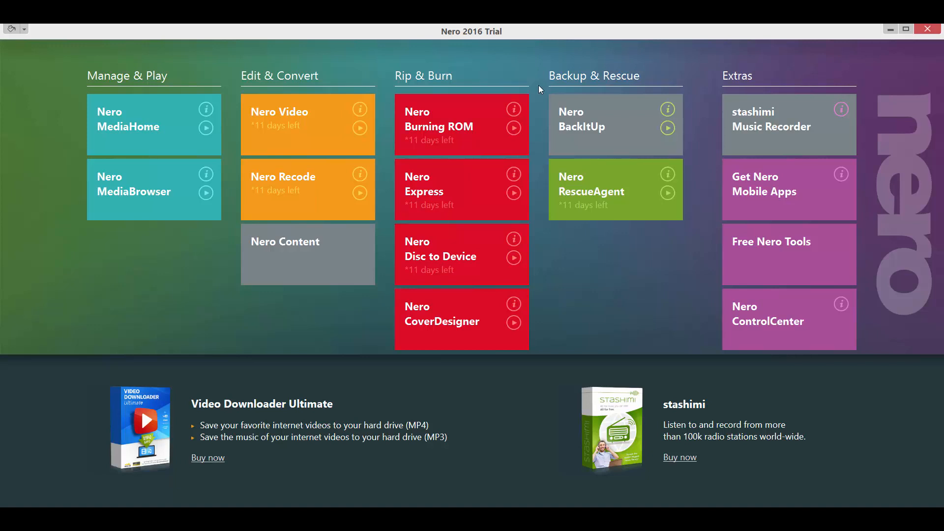
{"action": "mouse_move", "coordinate": [430, 82]}
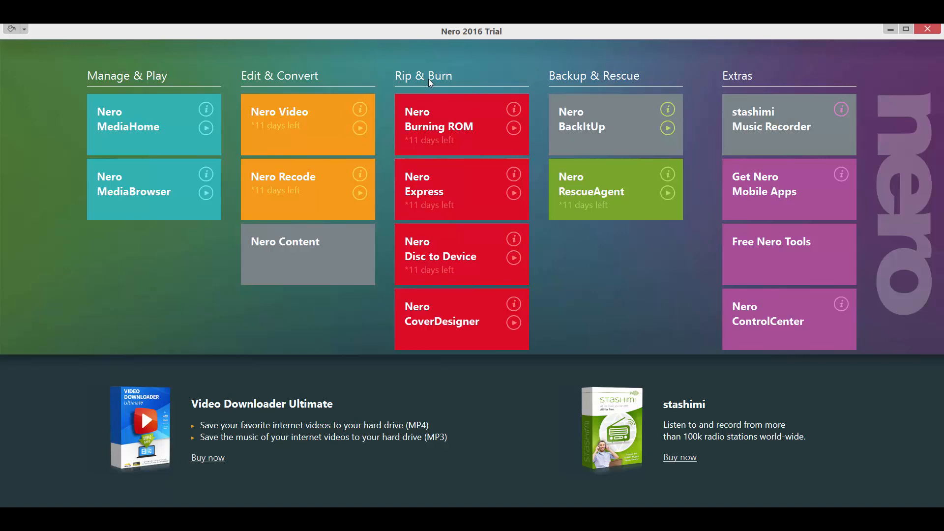
{"action": "mouse_move", "coordinate": [423, 78]}
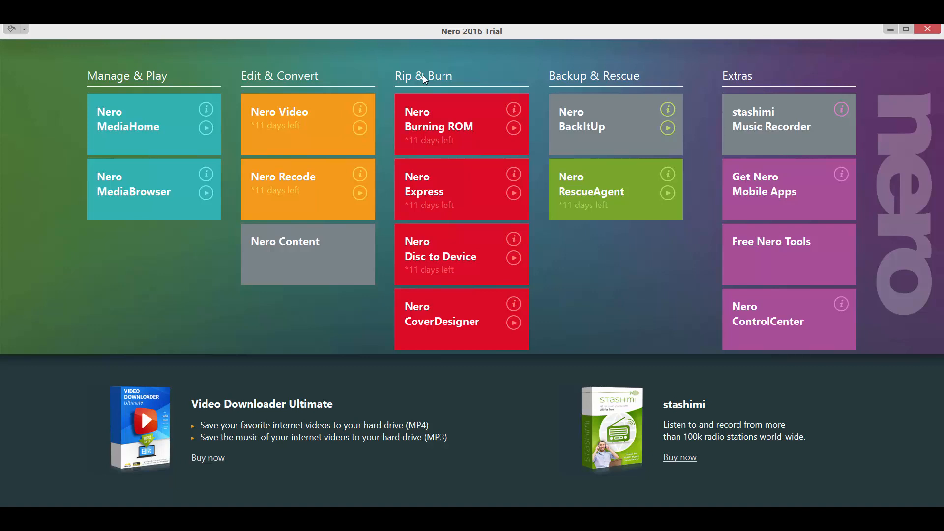
{"action": "mouse_move", "coordinate": [474, 77]}
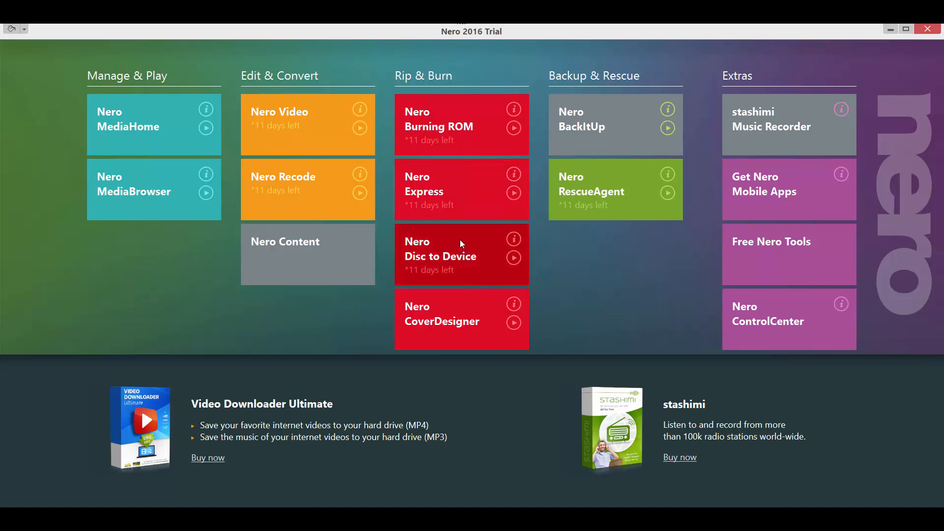
{"action": "mouse_move", "coordinate": [751, 334]}
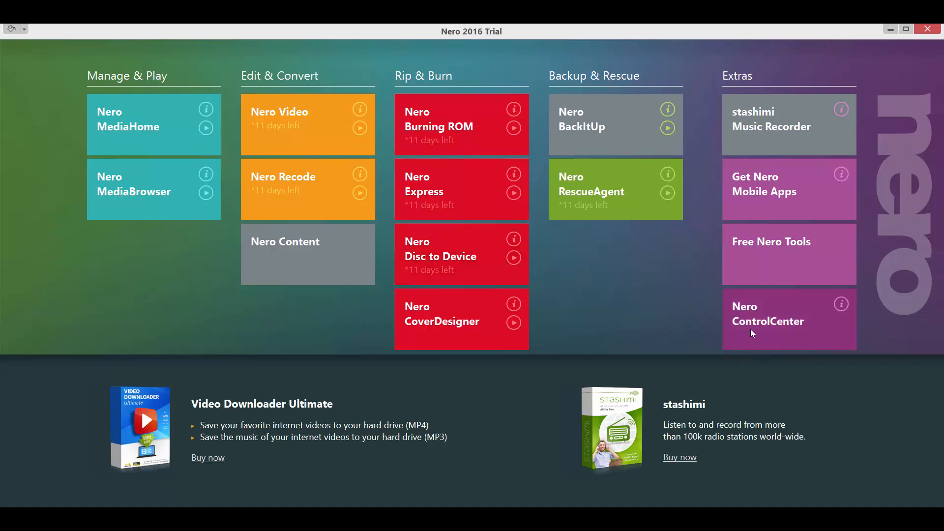
{"action": "mouse_move", "coordinate": [720, 320]}
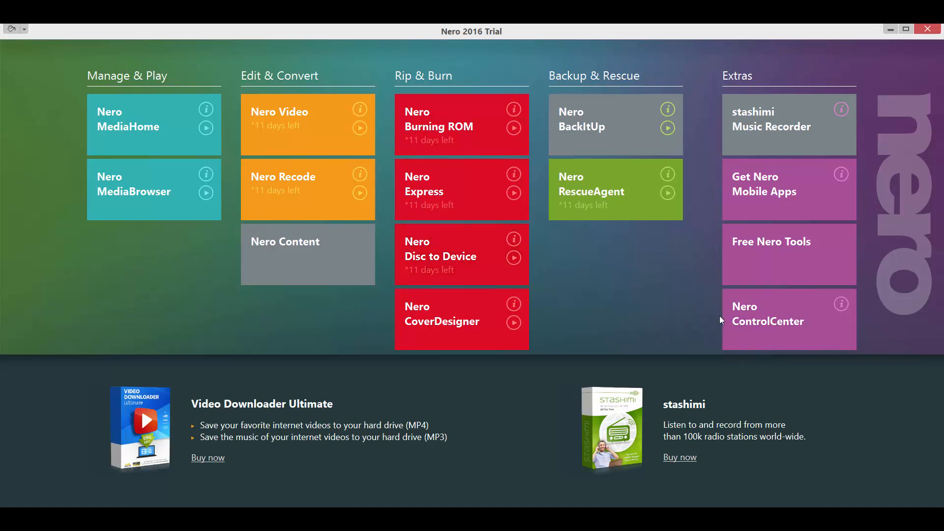
Review the Serial numbers page for Nero 2016 Trial and Nero MediaHome, then close ControlCenter
{"action": "left_click", "coordinate": [767, 321]}
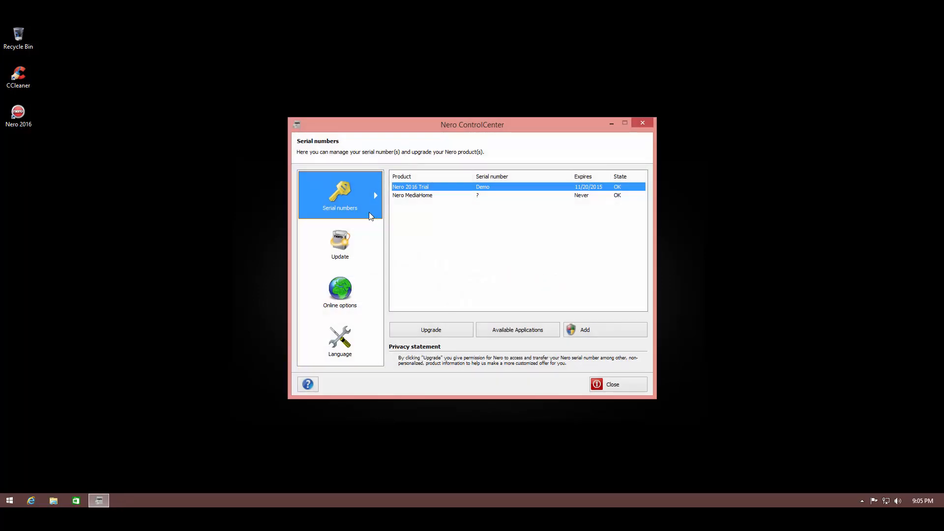
{"action": "mouse_move", "coordinate": [330, 351]}
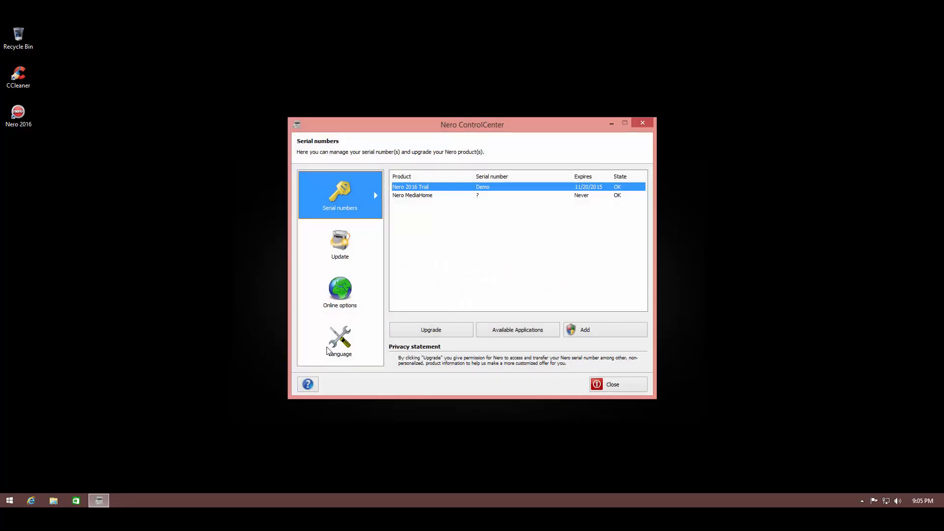
{"action": "mouse_move", "coordinate": [383, 238]}
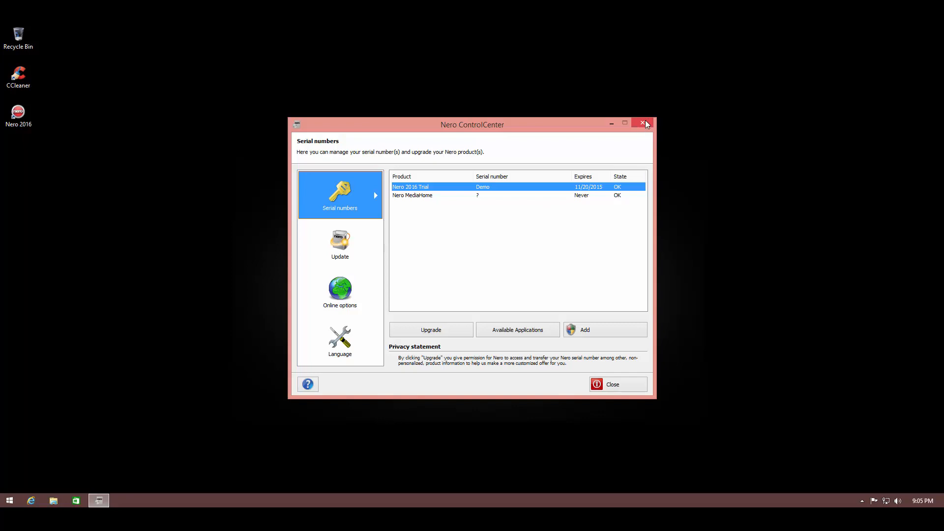
{"action": "left_click", "coordinate": [645, 124]}
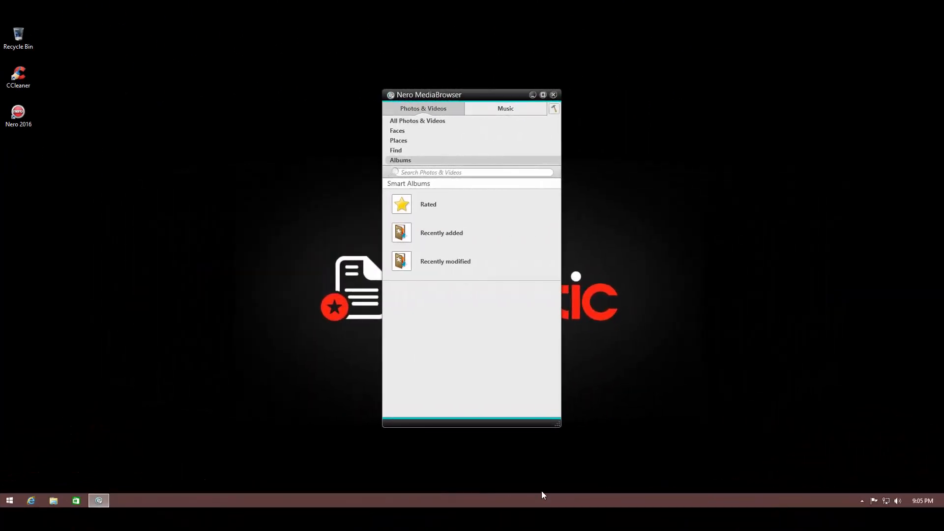
{"action": "mouse_move", "coordinate": [516, 283]}
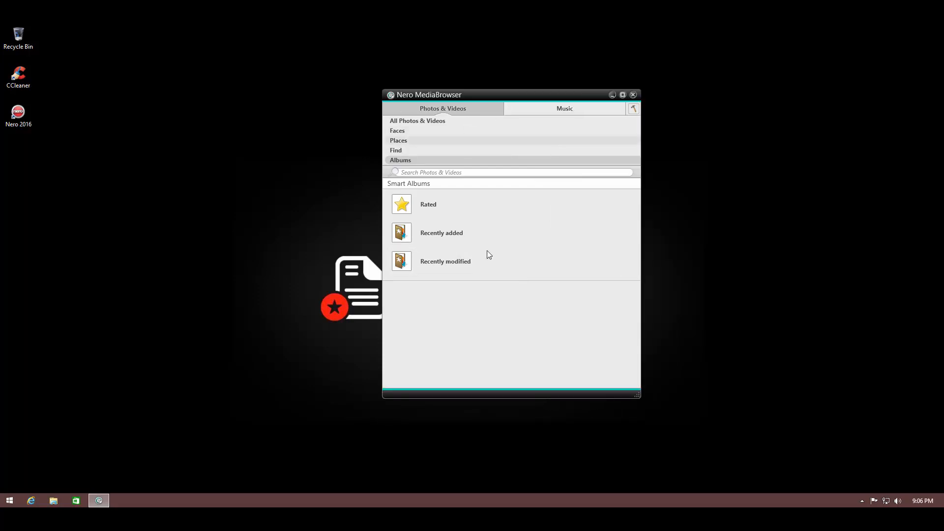
{"action": "mouse_move", "coordinate": [422, 180]}
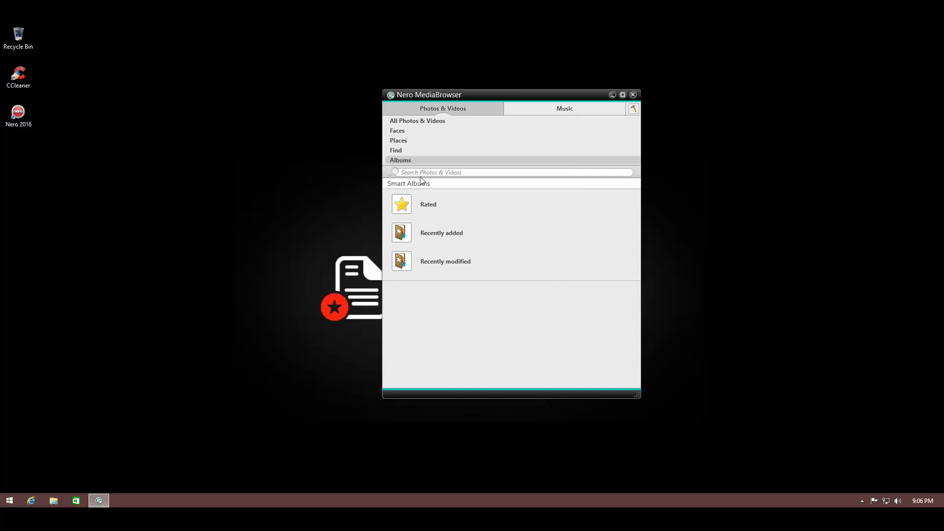
Switch MediaBrowser to the Music library, which shows no media items
{"action": "left_click", "coordinate": [563, 108]}
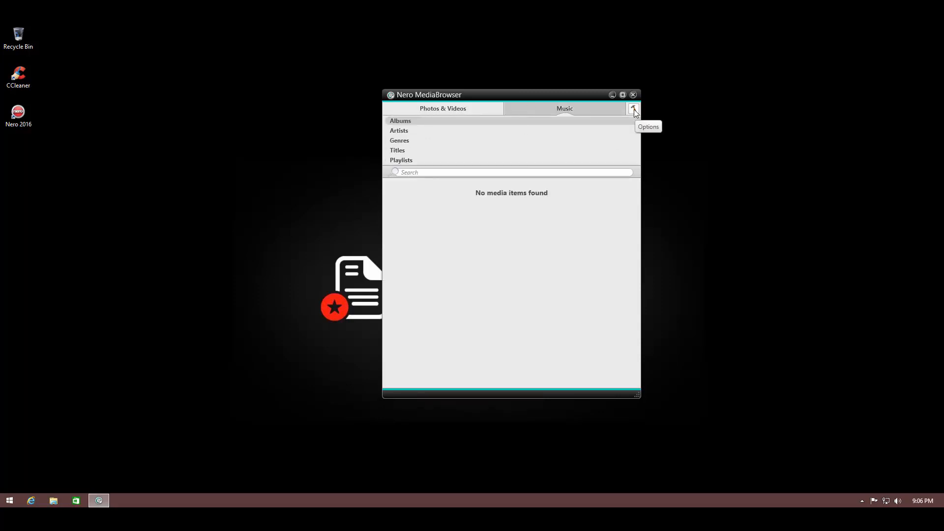
Open MediaBrowser's Options on the Library page, with no watched folders yet
{"action": "left_click", "coordinate": [633, 110]}
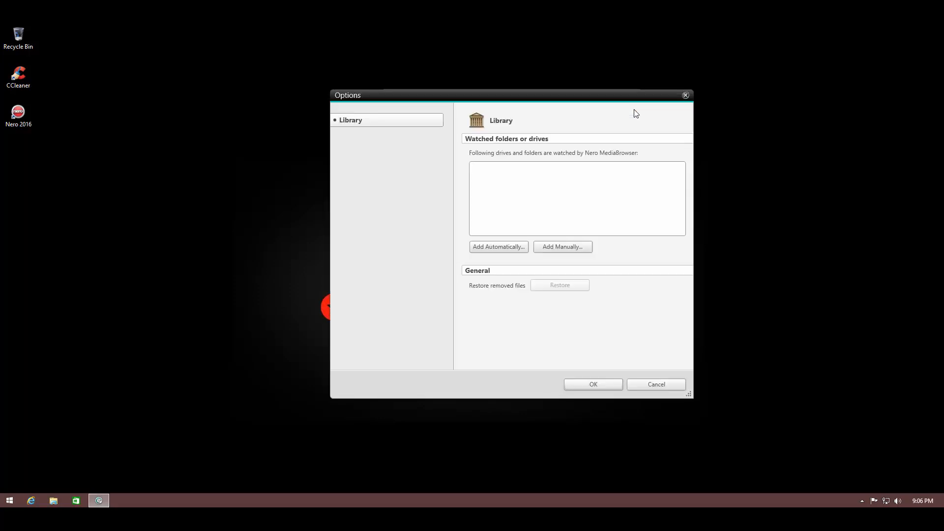
{"action": "mouse_move", "coordinate": [456, 239]}
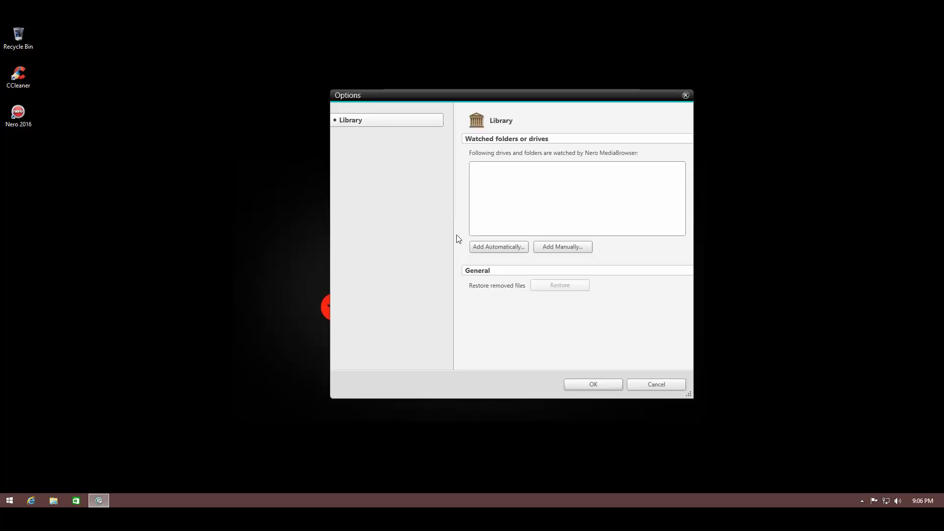
{"action": "mouse_move", "coordinate": [462, 237]}
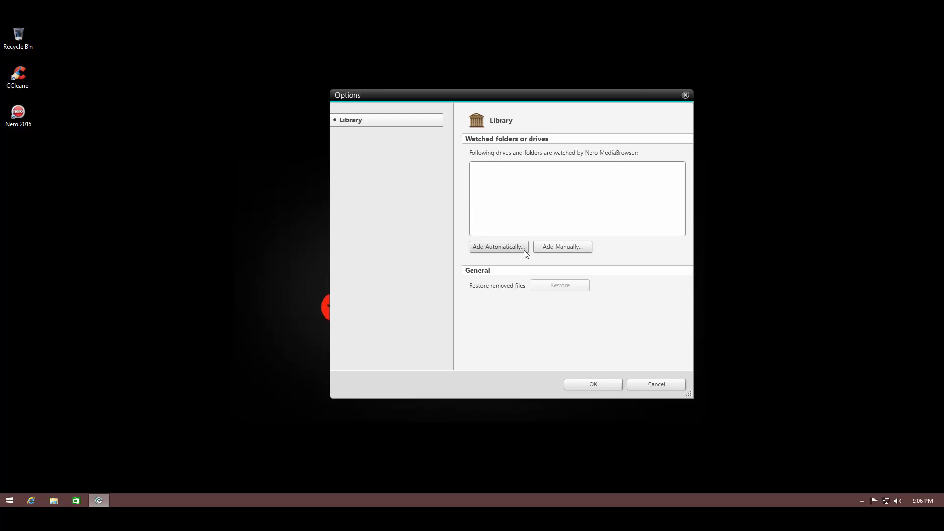
{"action": "mouse_move", "coordinate": [512, 249]}
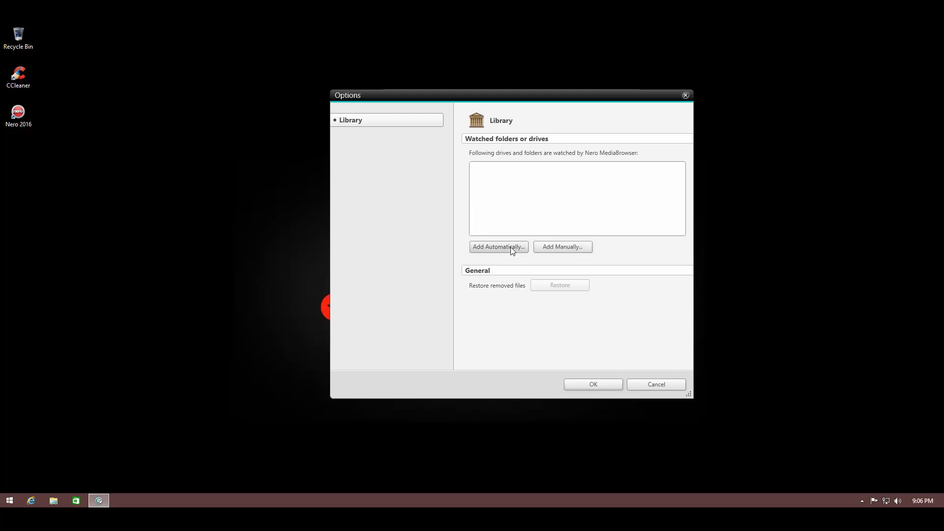
Run the automatic media search and add the found Pictures, Videos and Music folders
{"action": "left_click", "coordinate": [497, 247]}
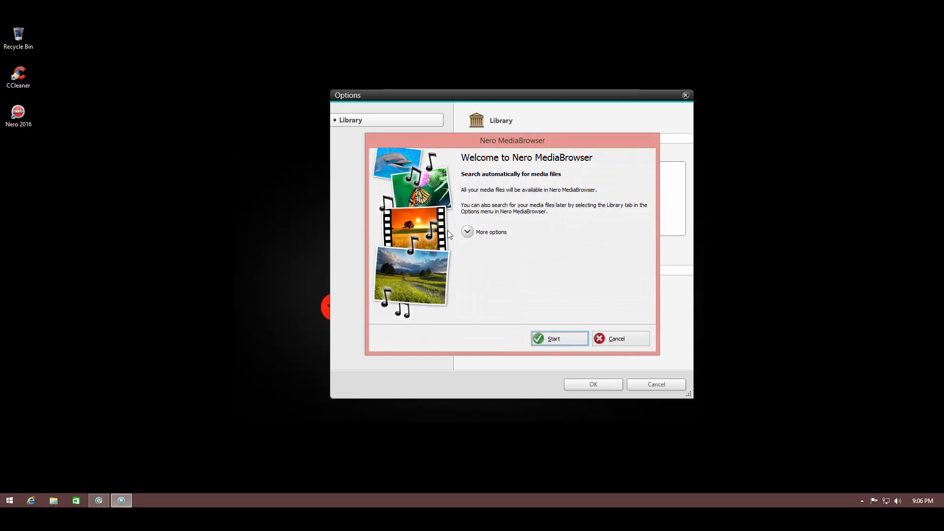
{"action": "mouse_move", "coordinate": [576, 194]}
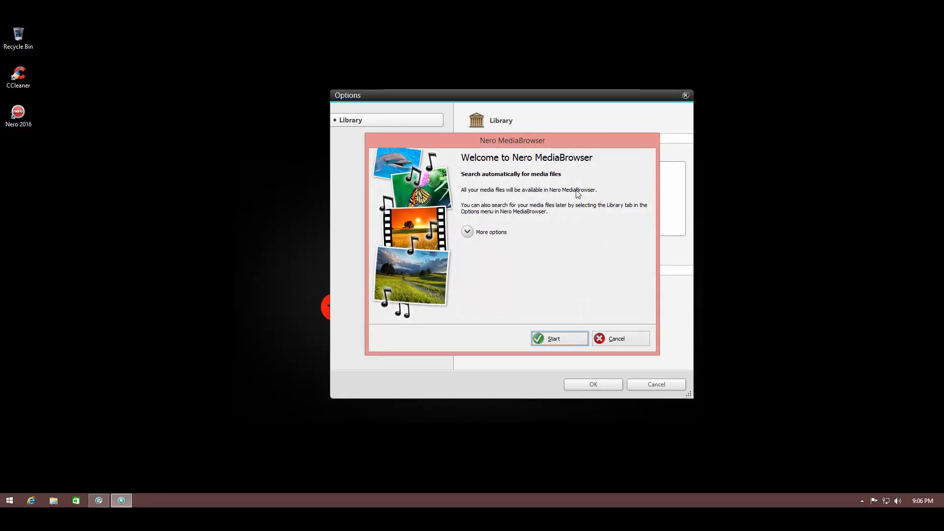
{"action": "mouse_move", "coordinate": [493, 311]}
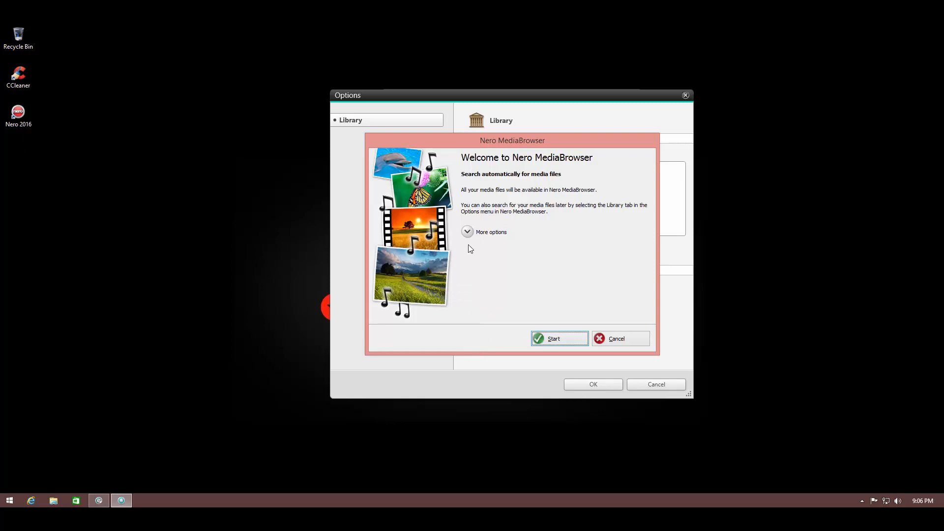
{"action": "left_click", "coordinate": [466, 232]}
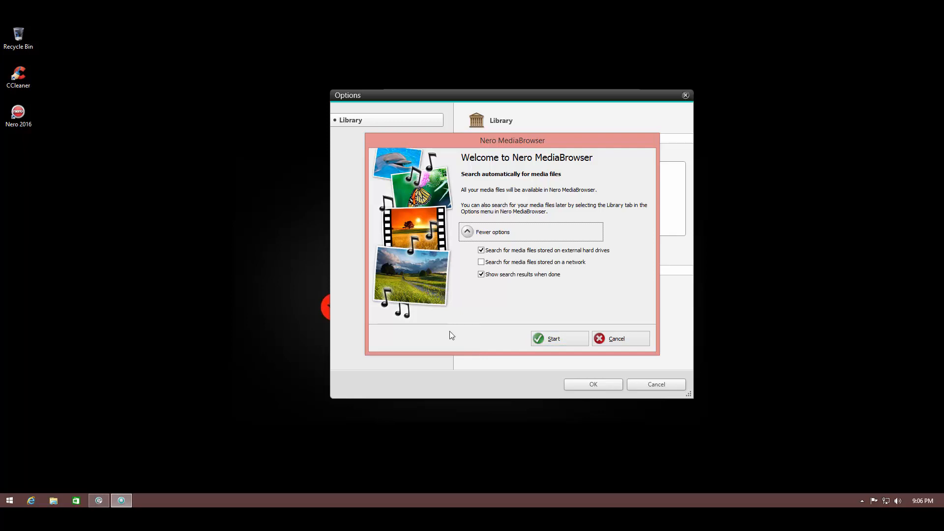
{"action": "left_click", "coordinate": [554, 338]}
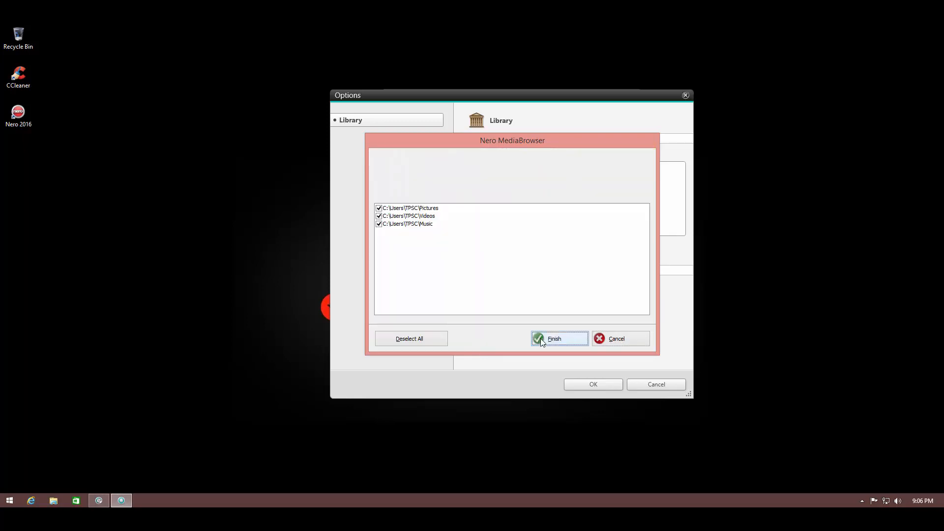
{"action": "left_click", "coordinate": [557, 338]}
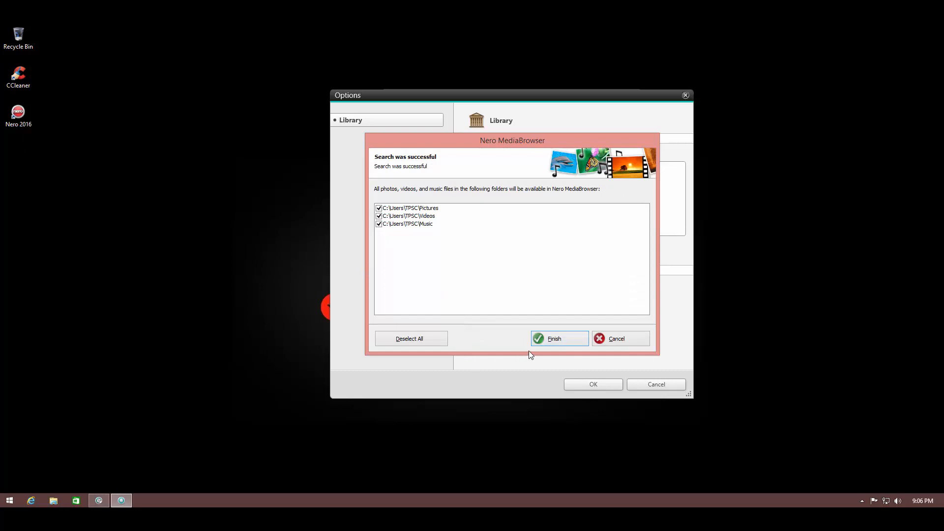
{"action": "left_click", "coordinate": [556, 338]}
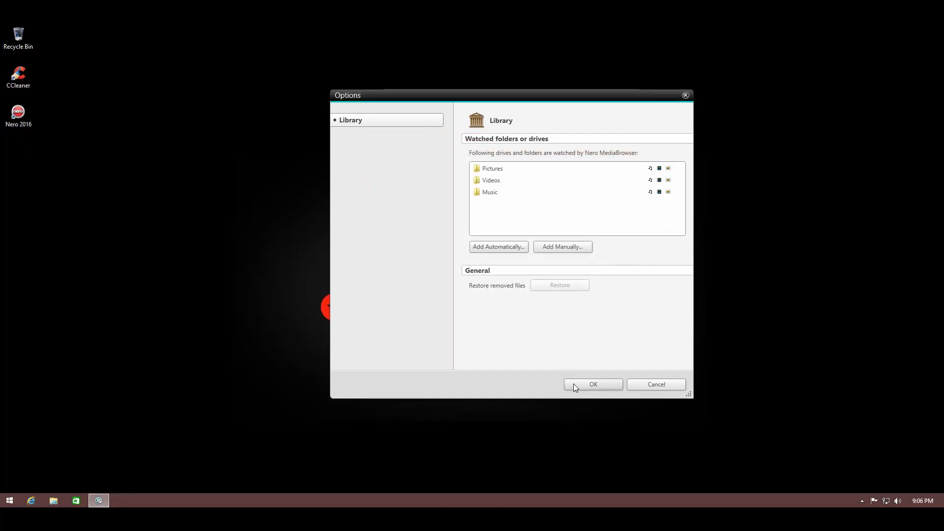
Apply the library options and browse the list of music albums
{"action": "left_click", "coordinate": [592, 384]}
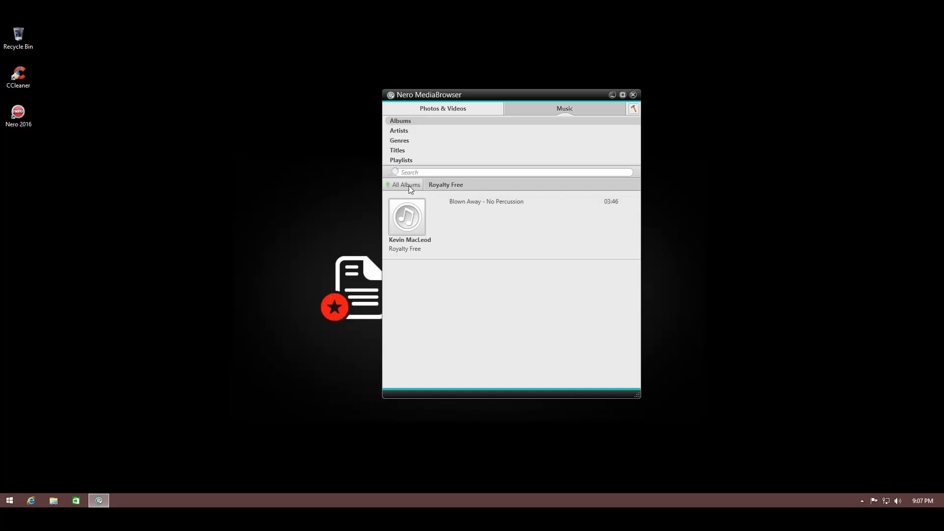
{"action": "left_click", "coordinate": [405, 185]}
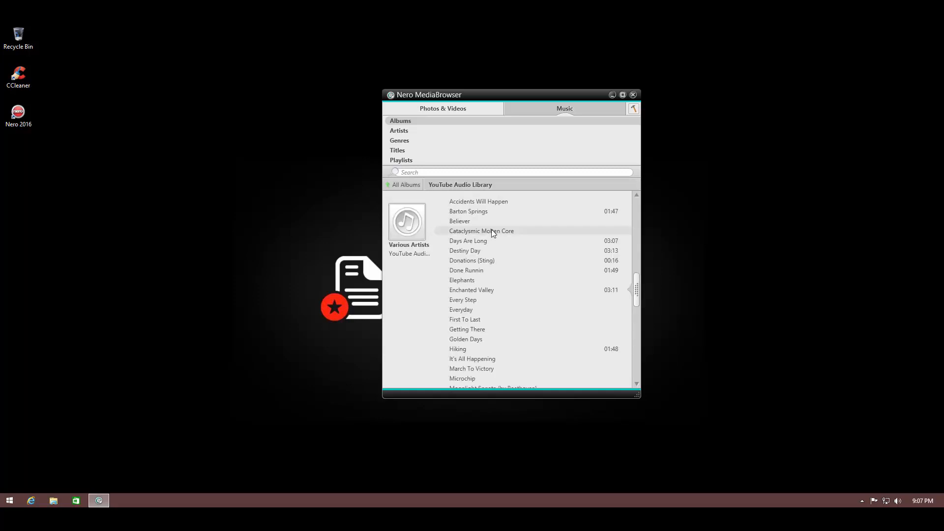
{"action": "scroll", "scroll_direction": "down", "scroll_amount": 3}
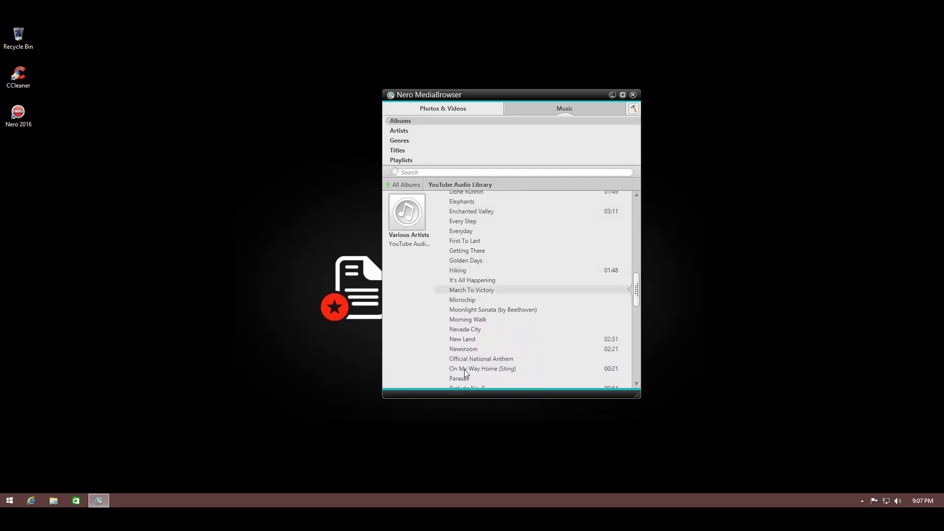
{"action": "scroll", "scroll_direction": "down", "scroll_amount": 3}
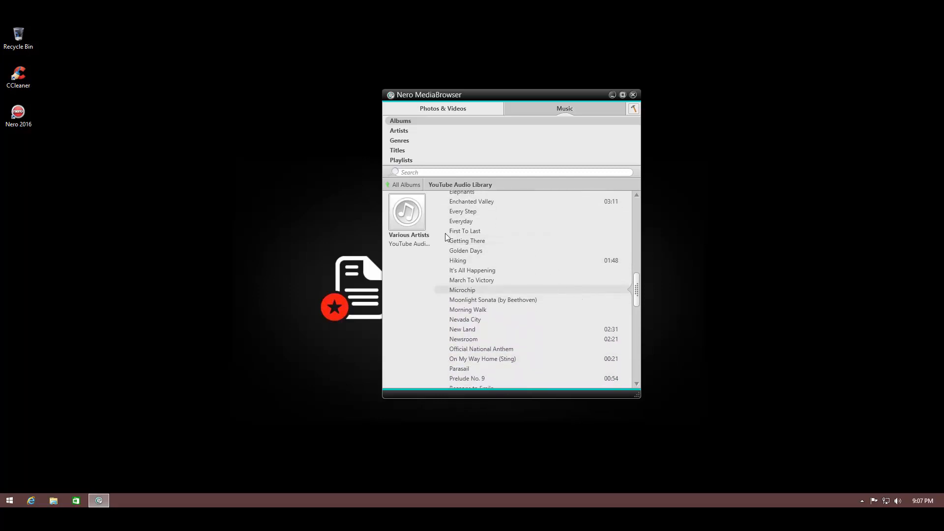
{"action": "left_click", "coordinate": [405, 184]}
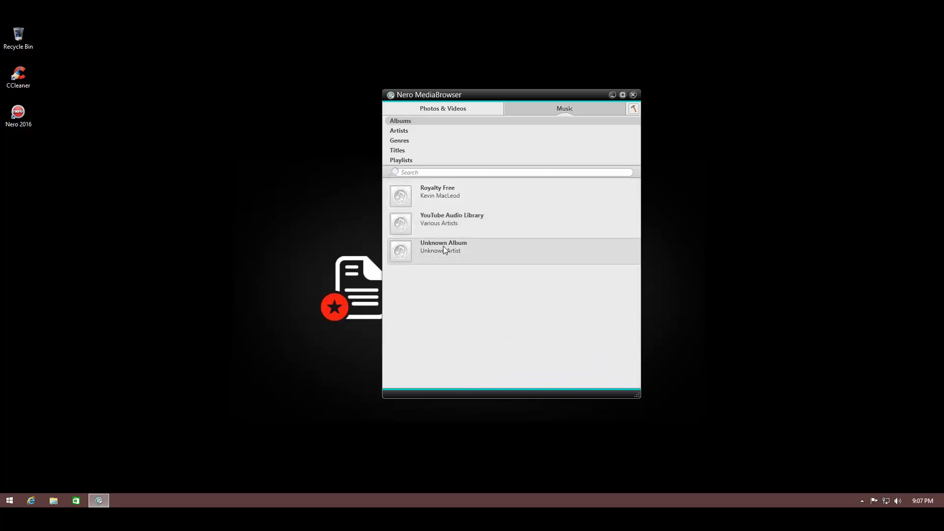
Open albums and view the YouTube Audio Library album's tracks
{"action": "double_click", "coordinate": [443, 247]}
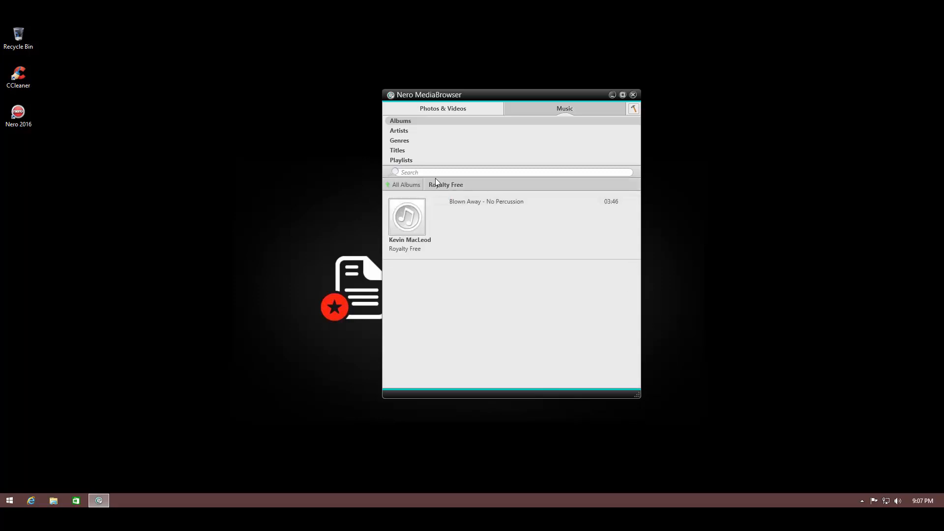
{"action": "left_click", "coordinate": [405, 184]}
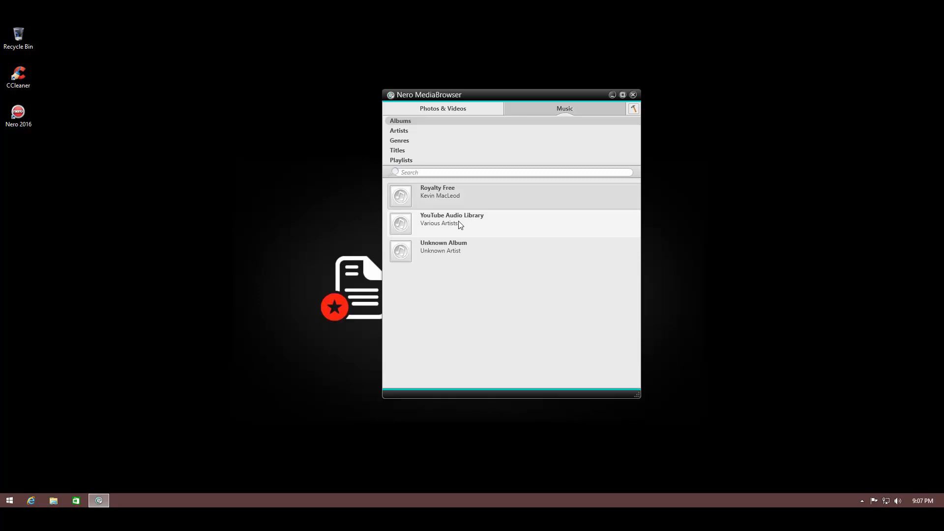
{"action": "mouse_move", "coordinate": [465, 220]}
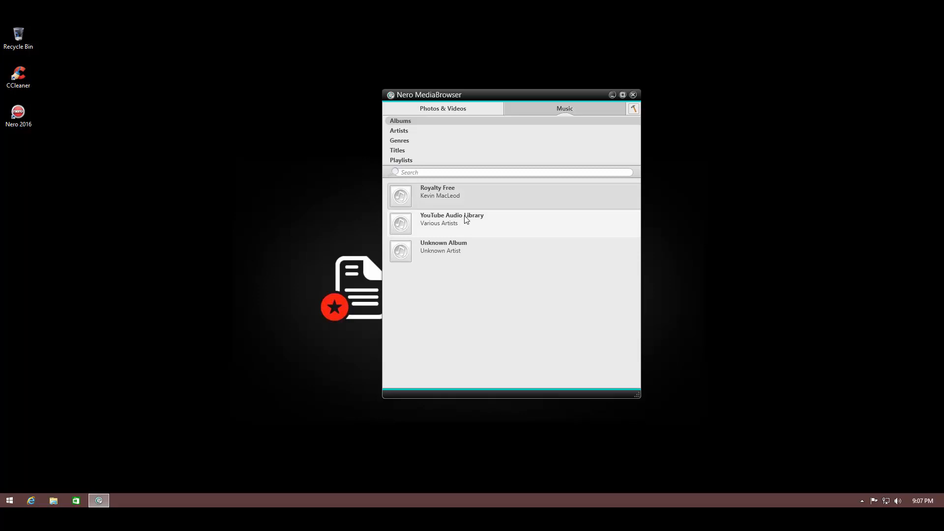
{"action": "double_click", "coordinate": [451, 219]}
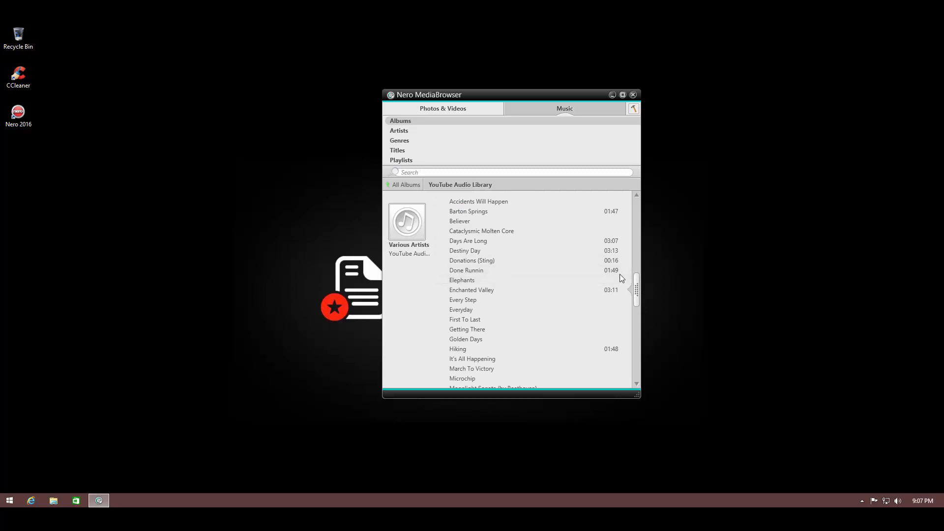
{"action": "left_click", "coordinate": [442, 108]}
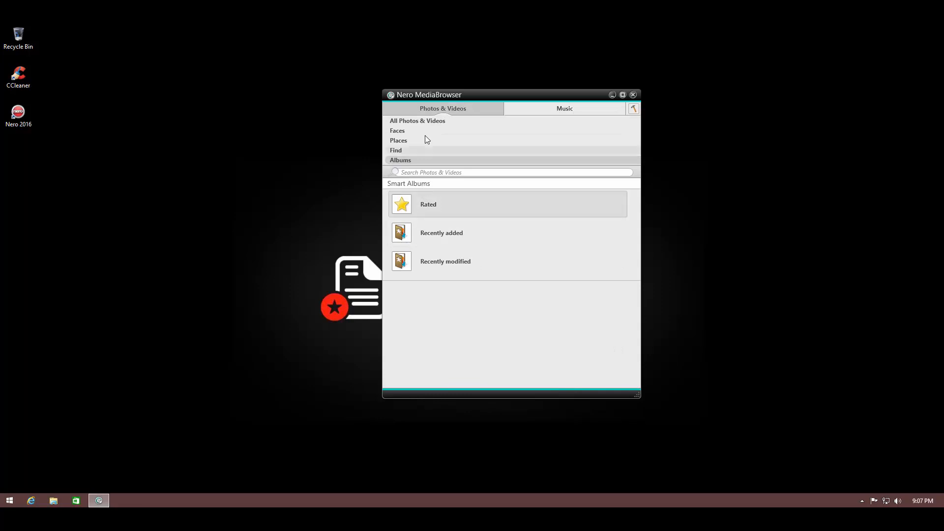
Show all photos and videos by date, then the Faces view with larger thumbnails
{"action": "left_click", "coordinate": [417, 121]}
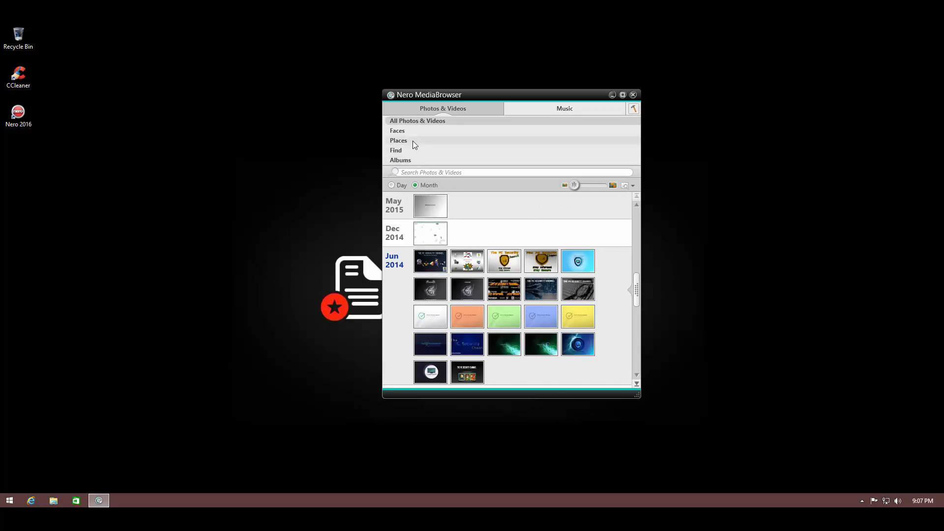
{"action": "left_click", "coordinate": [398, 131]}
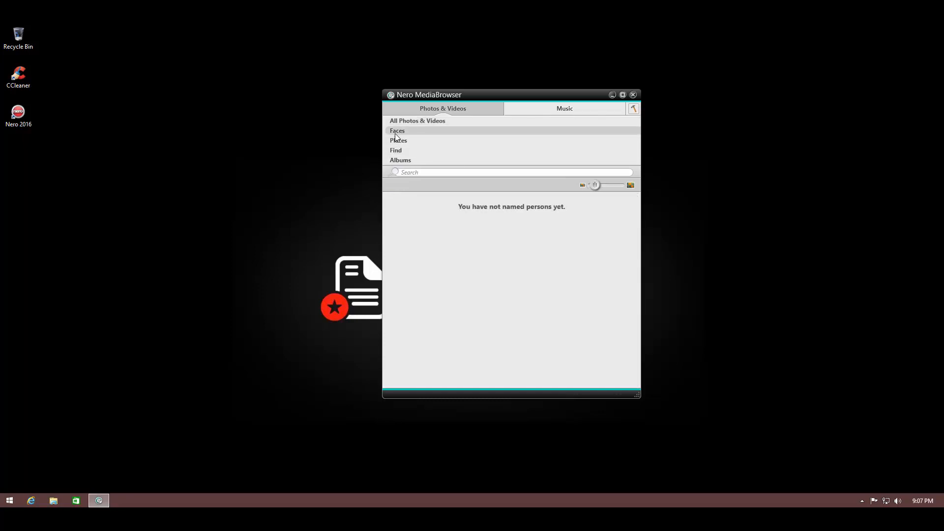
{"action": "mouse_move", "coordinate": [403, 159]}
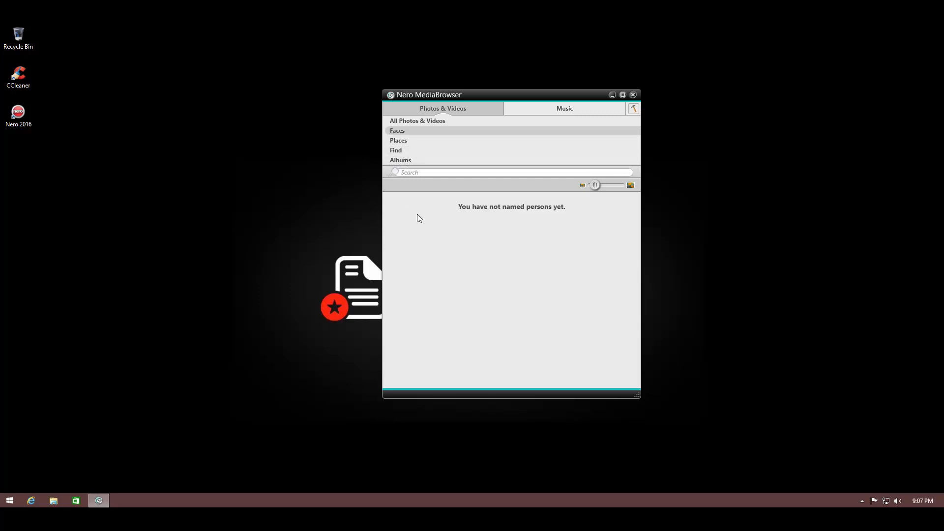
{"action": "mouse_move", "coordinate": [593, 184]}
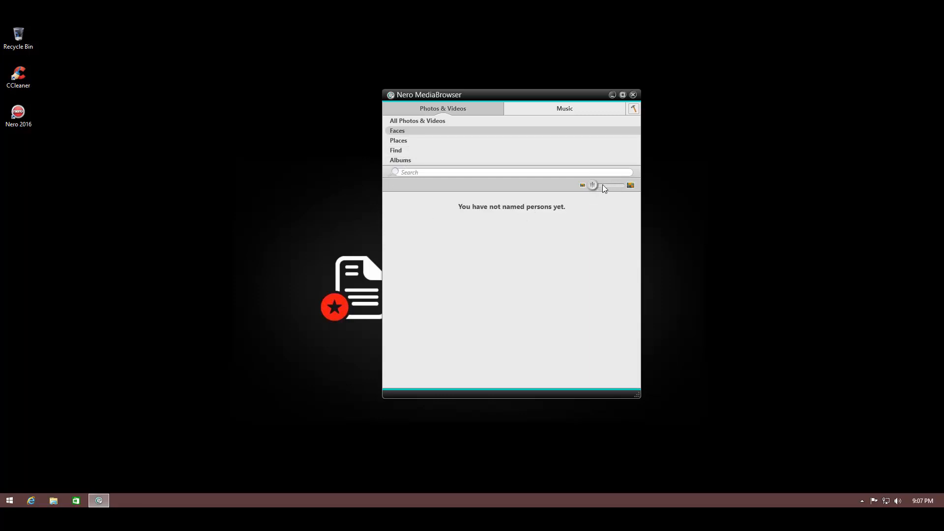
{"action": "left_click_drag", "start_coordinate": [592, 185], "coordinate": [606, 185]}
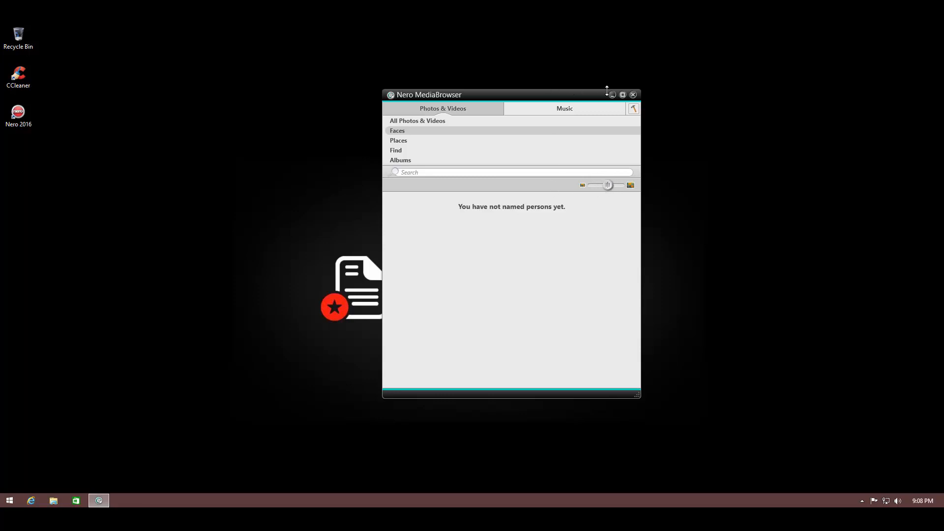
{"action": "mouse_move", "coordinate": [542, 110]}
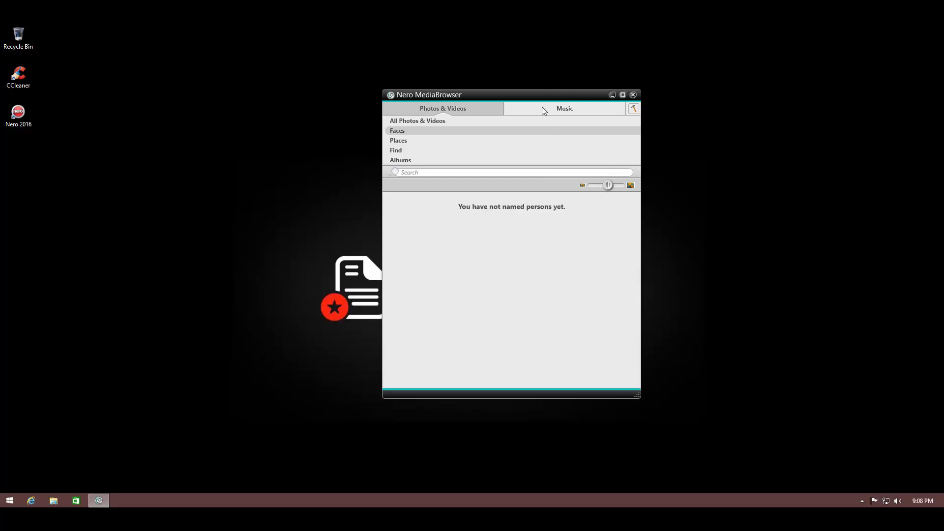
{"action": "mouse_move", "coordinate": [407, 89]}
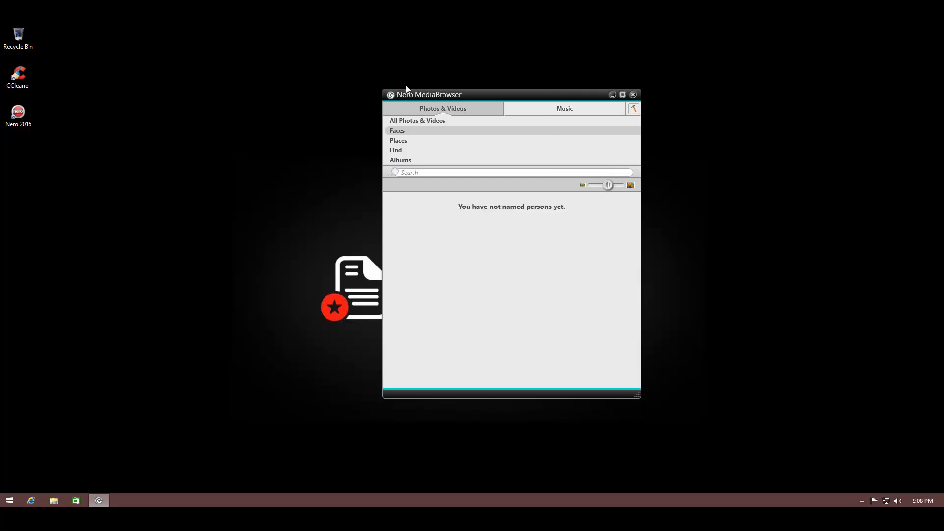
{"action": "mouse_move", "coordinate": [598, 110]}
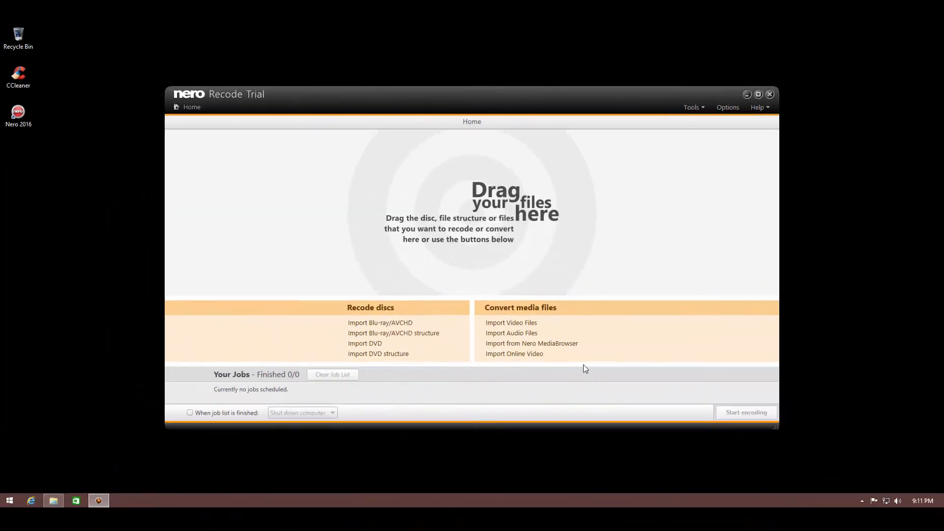
{"action": "mouse_move", "coordinate": [69, 487]}
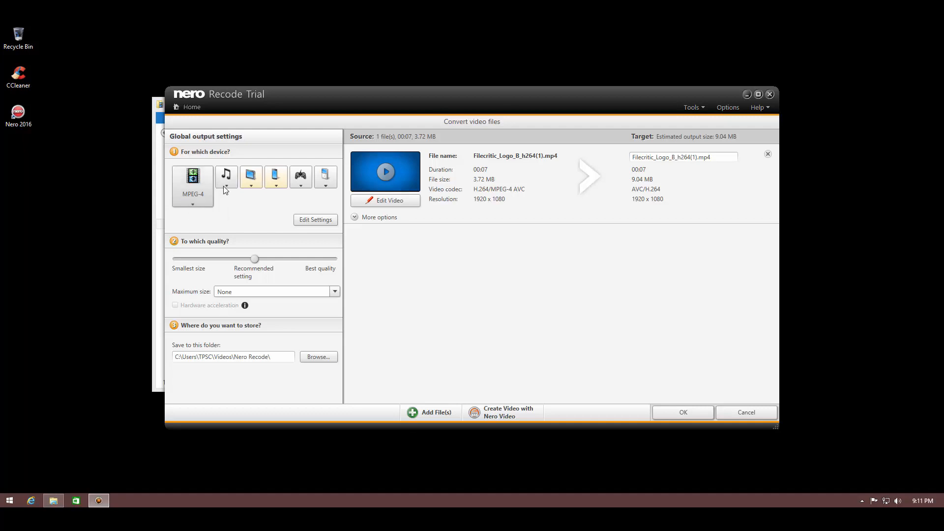
Browse the tablet device profiles, including Tesco Hudl 2, keeping MPEG-4 output
{"action": "left_click", "coordinate": [250, 176]}
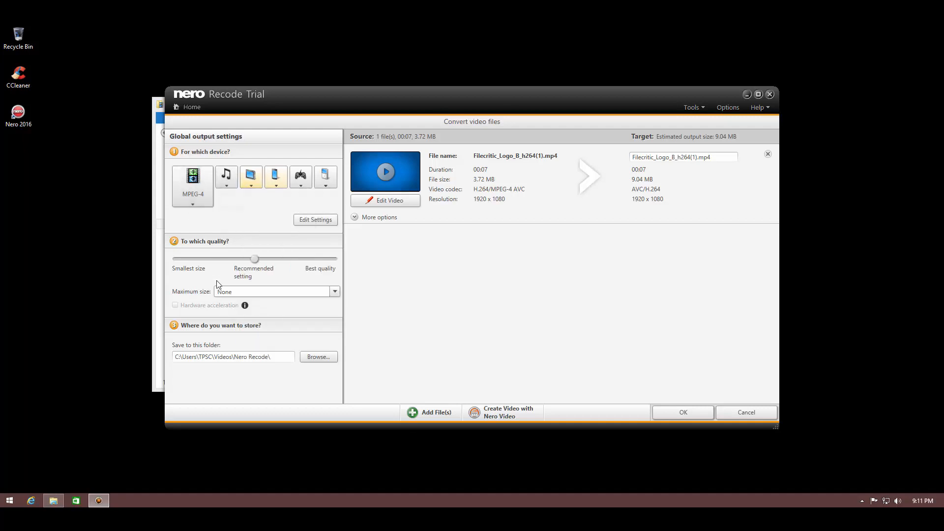
{"action": "left_click", "coordinate": [250, 177]}
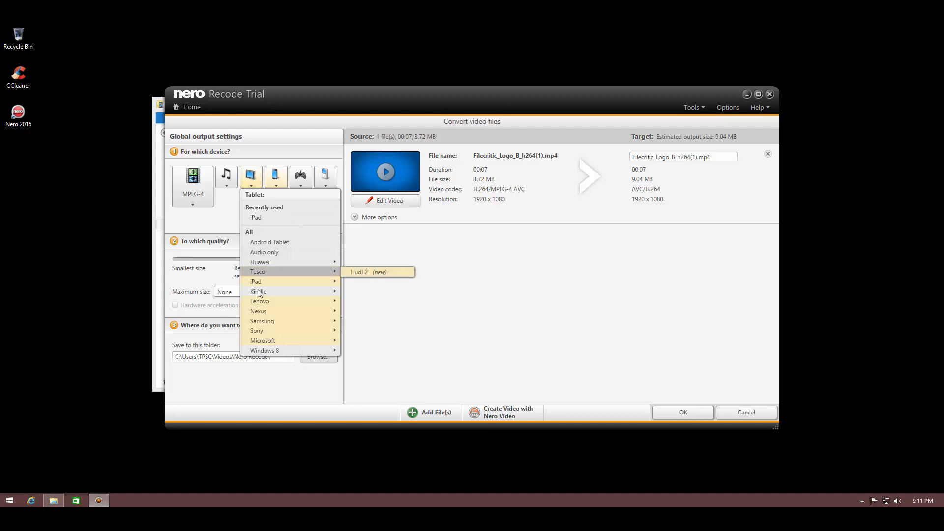
{"action": "mouse_move", "coordinate": [255, 281]}
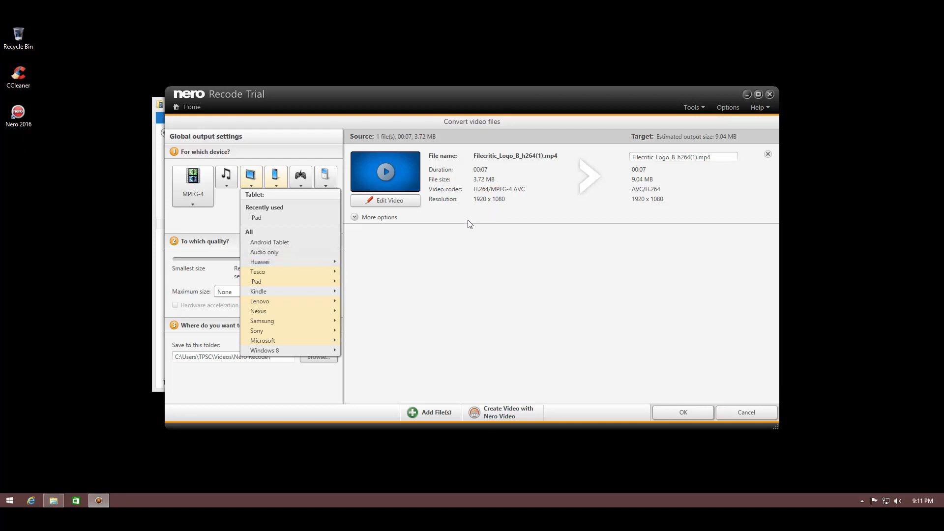
{"action": "mouse_move", "coordinate": [613, 316]}
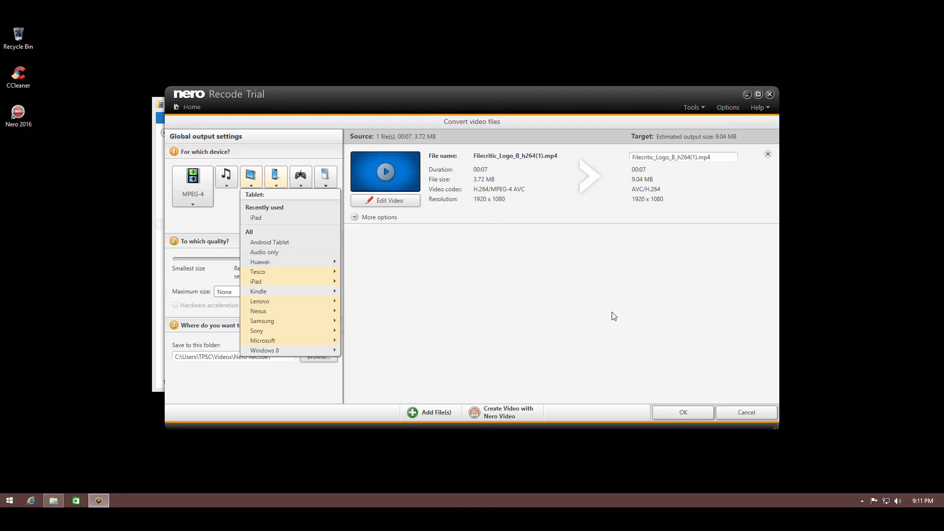
{"action": "mouse_move", "coordinate": [380, 281]}
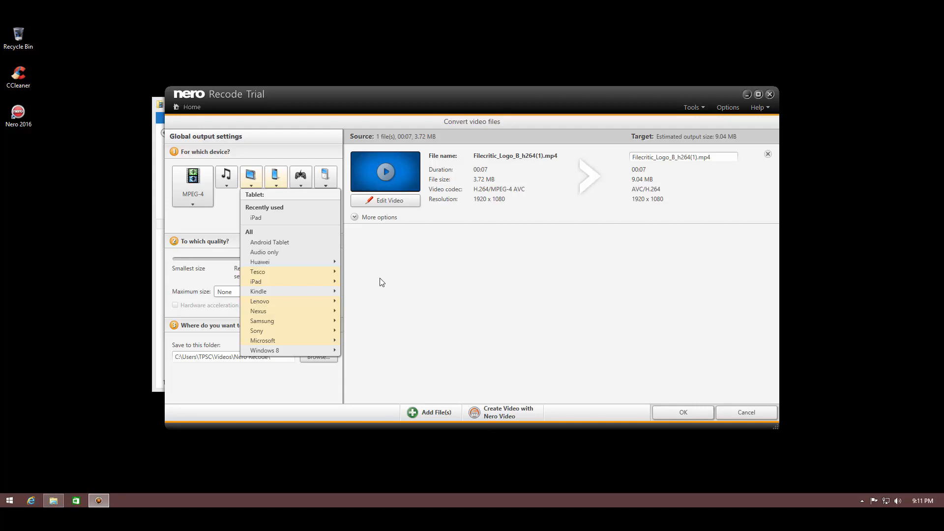
{"action": "mouse_move", "coordinate": [365, 262]}
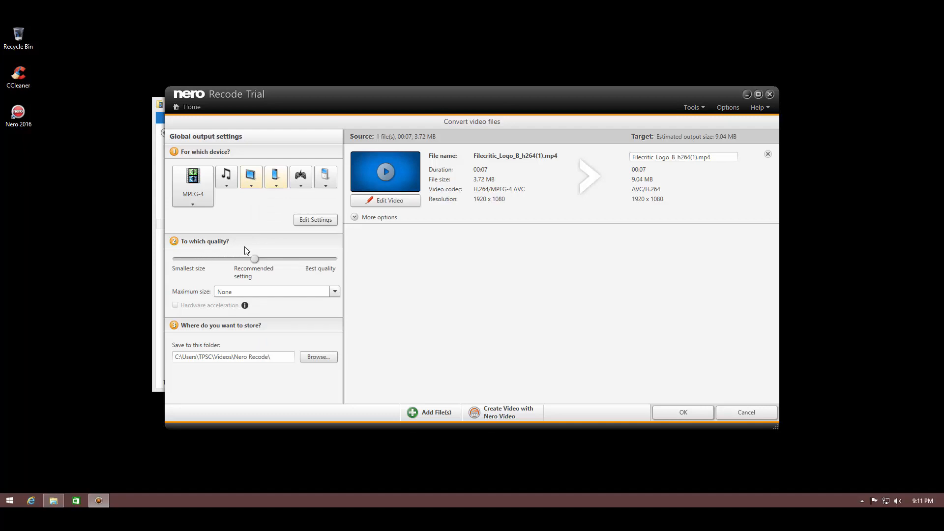
{"action": "mouse_move", "coordinate": [355, 371]}
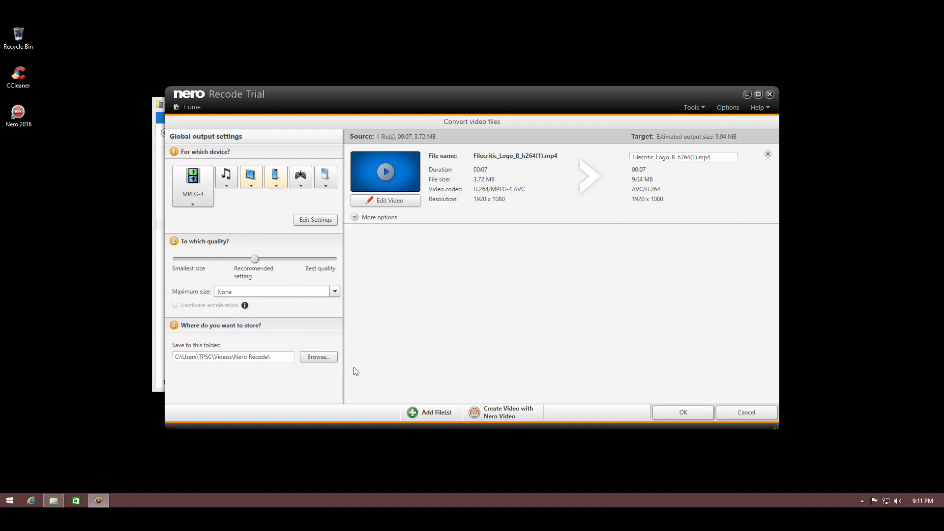
{"action": "mouse_move", "coordinate": [295, 263]}
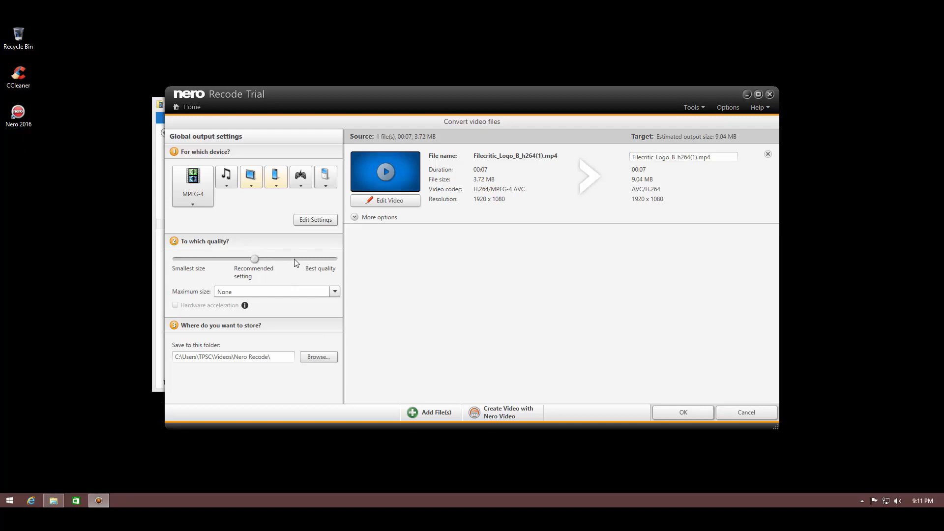
Slide quality from smallest size to best quality and target iPad at 1280x720
{"action": "left_click_drag", "start_coordinate": [254, 258], "coordinate": [177, 258]}
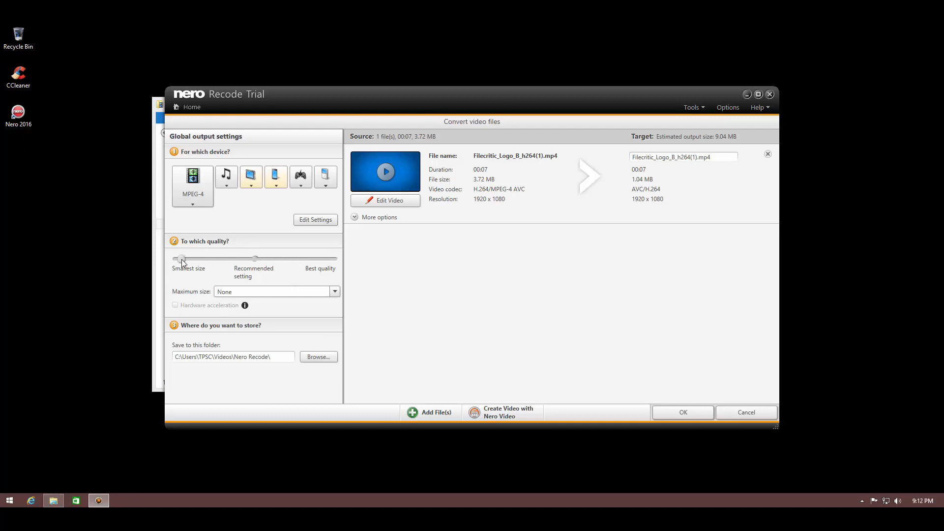
{"action": "left_click_drag", "start_coordinate": [181, 258], "coordinate": [254, 258]}
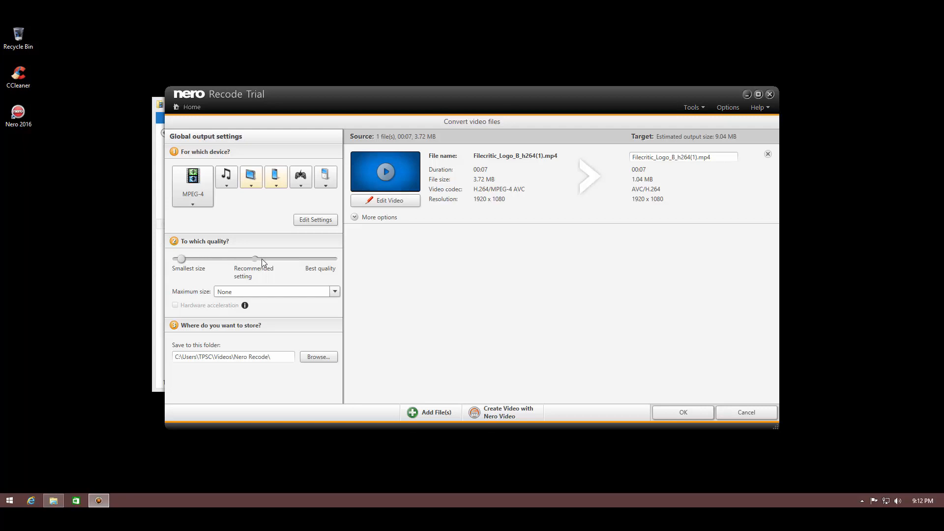
{"action": "left_click_drag", "start_coordinate": [254, 257], "coordinate": [319, 257]}
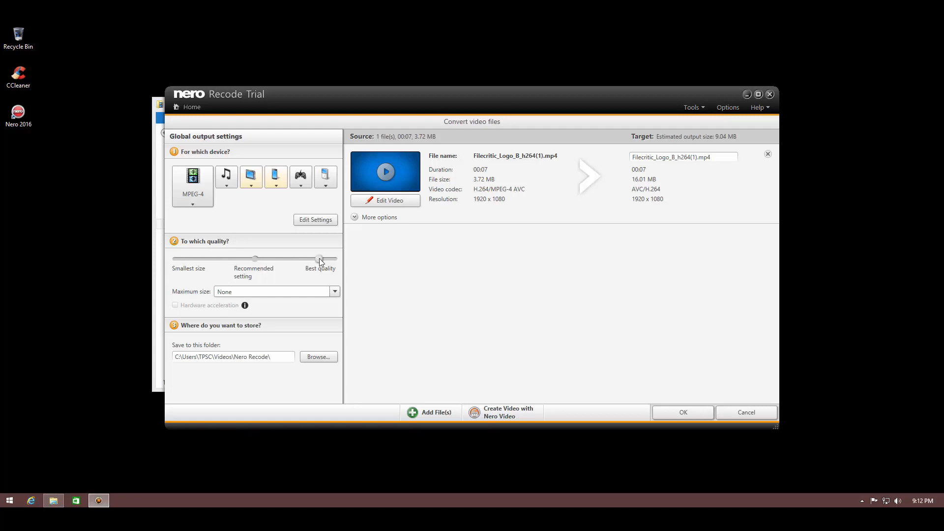
{"action": "left_click_drag", "start_coordinate": [319, 258], "coordinate": [258, 258]}
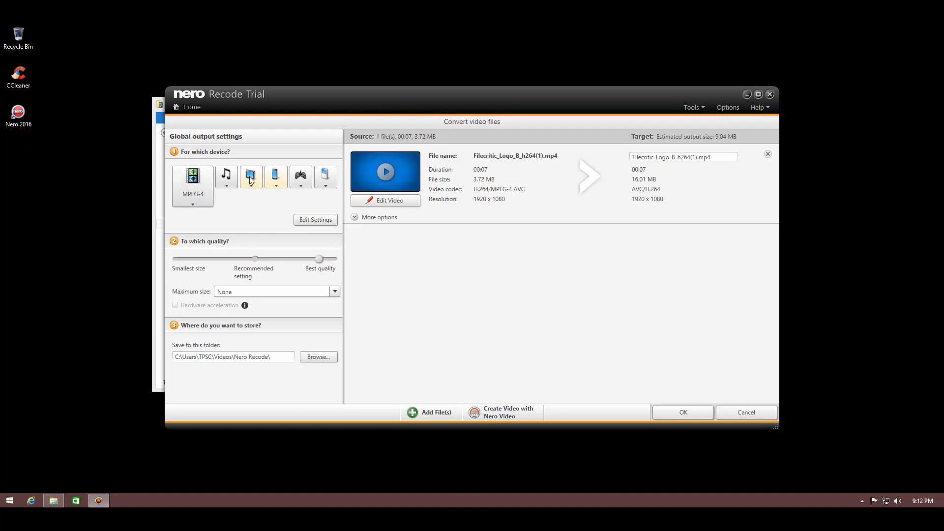
{"action": "left_click", "coordinate": [251, 176]}
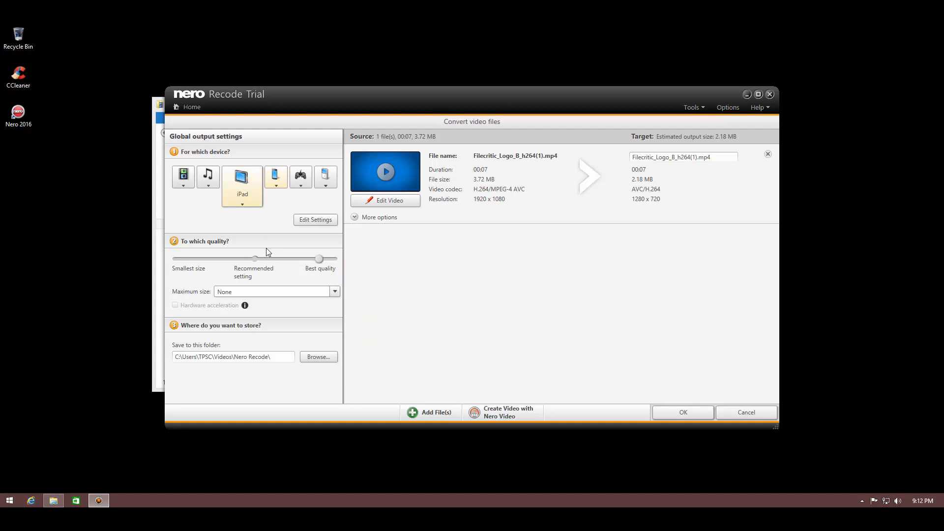
{"action": "mouse_move", "coordinate": [351, 215]}
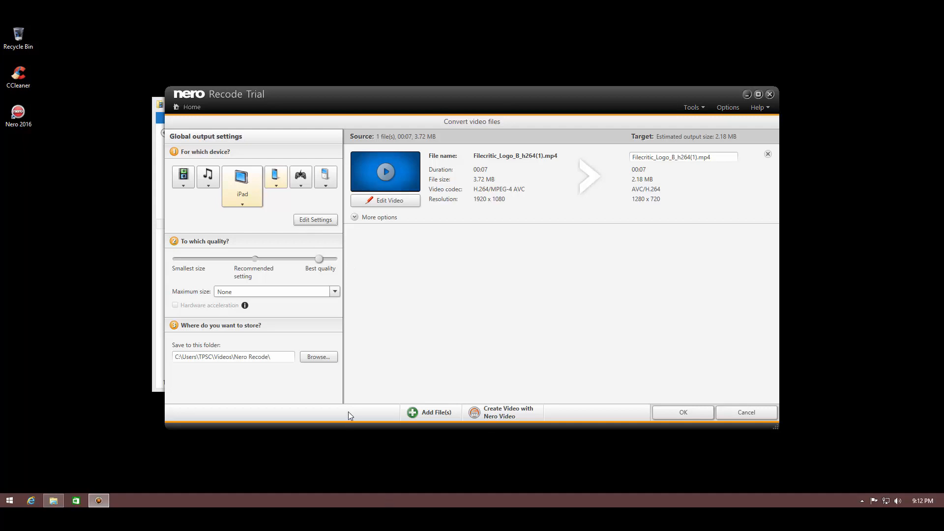
{"action": "mouse_move", "coordinate": [317, 289]}
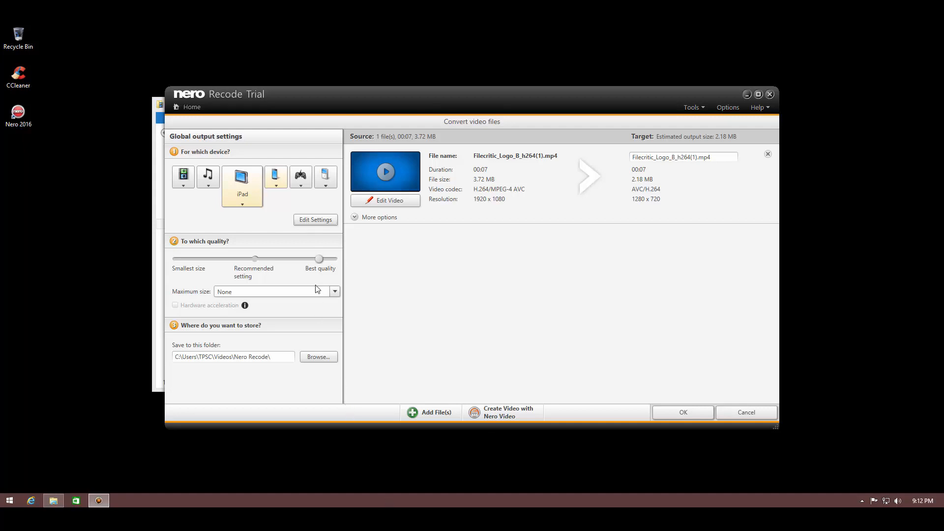
Inspect the iPad profile's advanced resolution and encoder settings, keeping Automatic defaults
{"action": "left_click", "coordinate": [316, 220]}
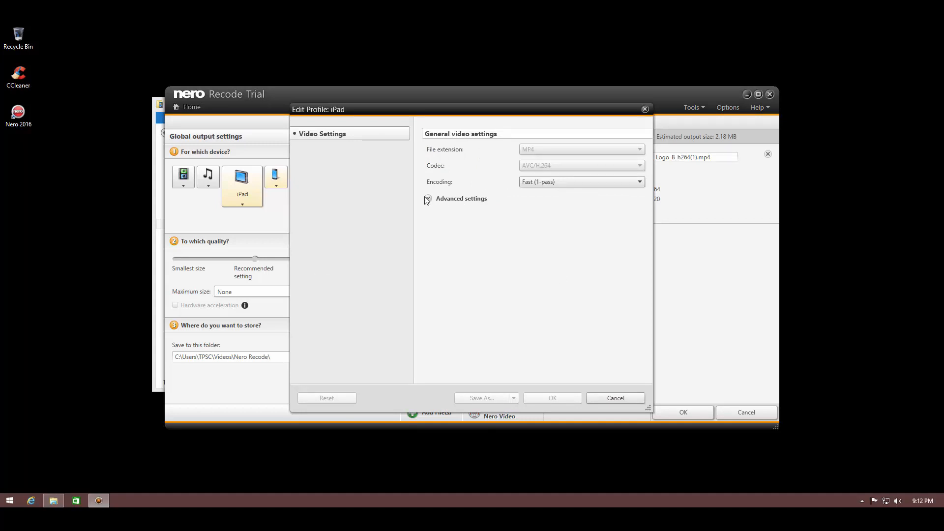
{"action": "left_click", "coordinate": [427, 199]}
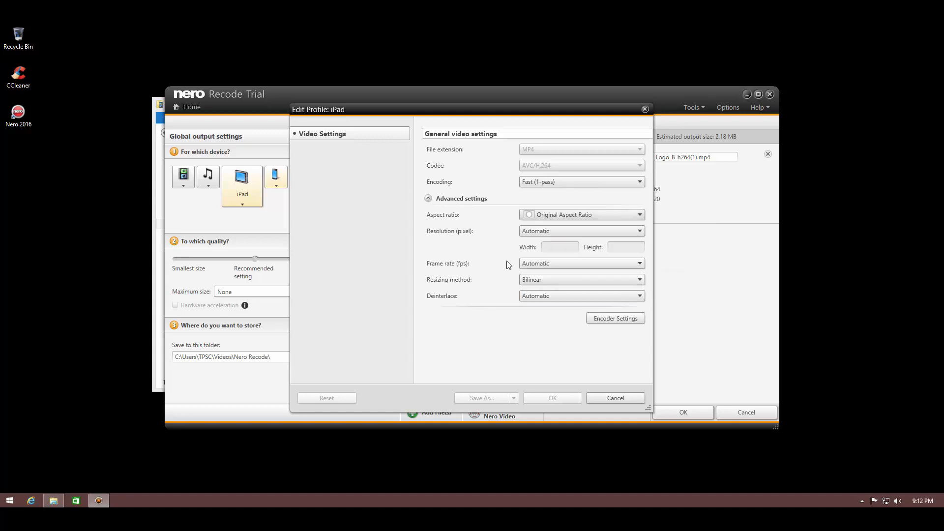
{"action": "left_click", "coordinate": [638, 231]}
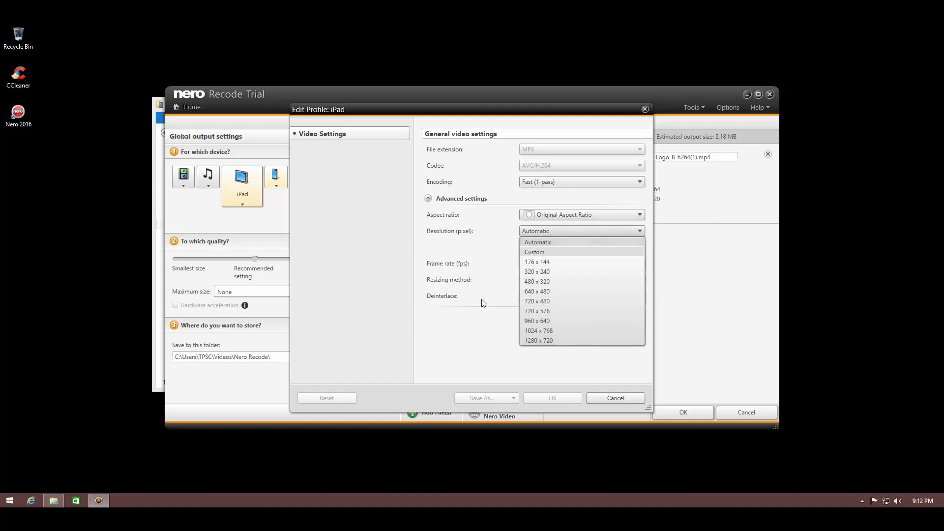
{"action": "left_click", "coordinate": [536, 242]}
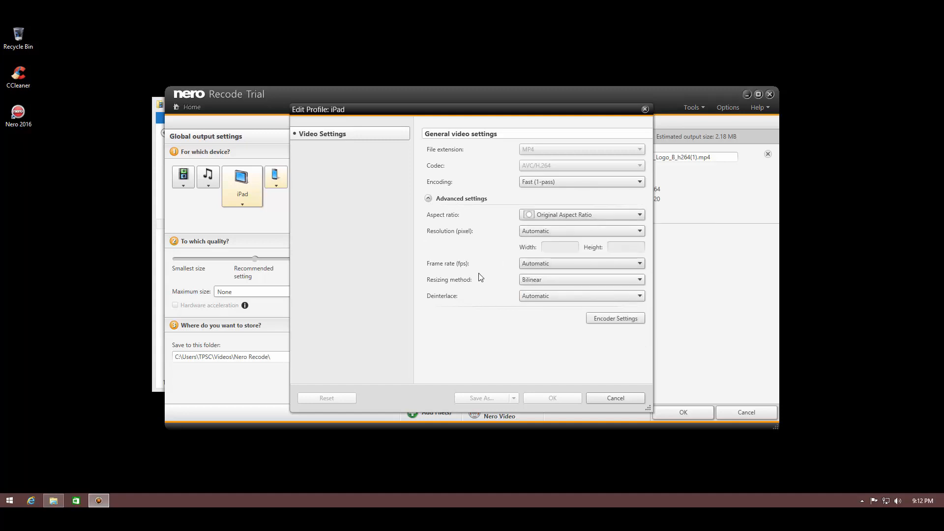
{"action": "mouse_move", "coordinate": [446, 294]}
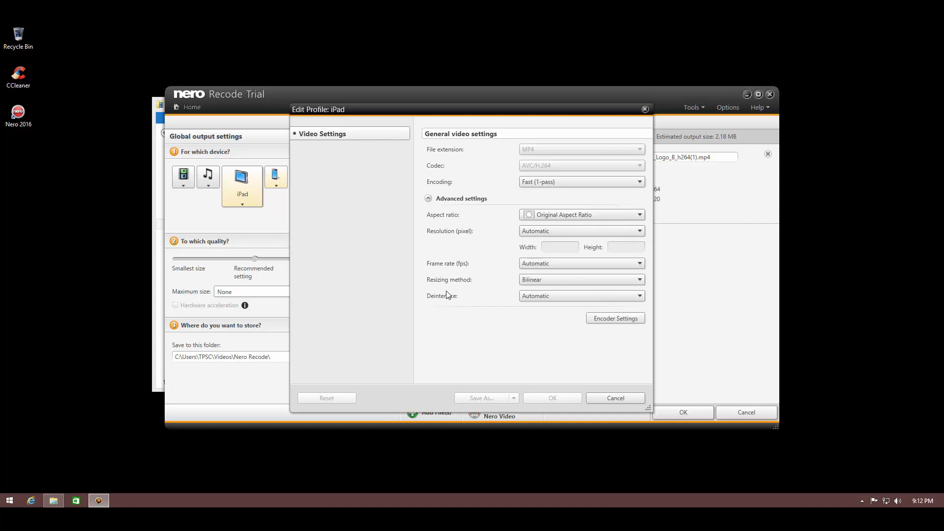
{"action": "mouse_move", "coordinate": [617, 323]}
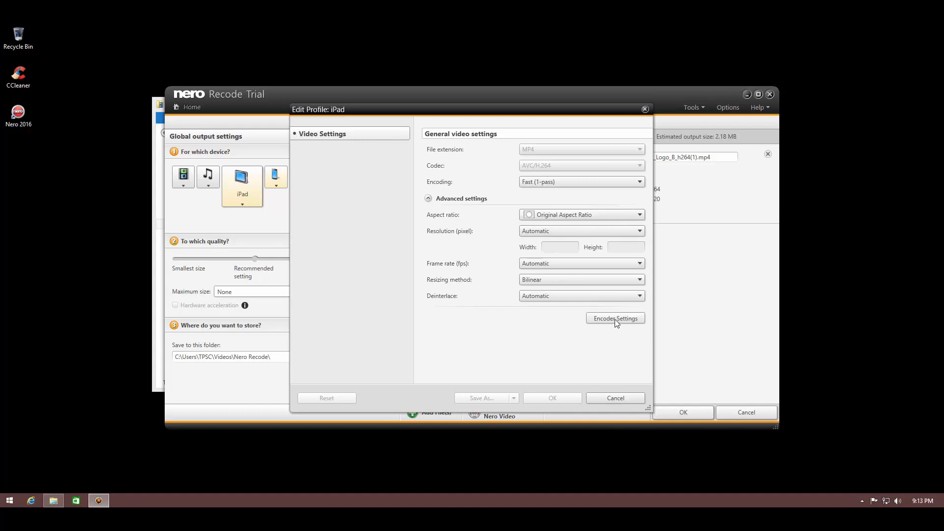
{"action": "left_click", "coordinate": [614, 318]}
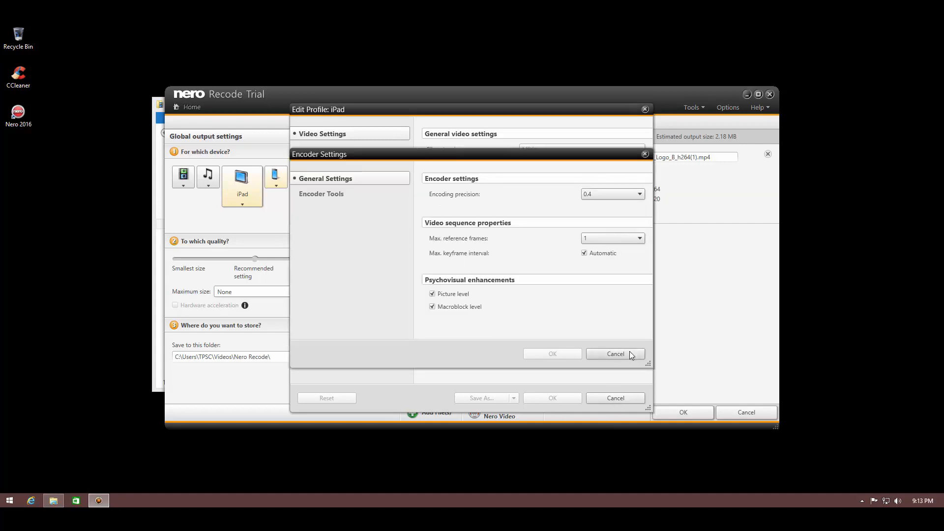
{"action": "left_click", "coordinate": [614, 354]}
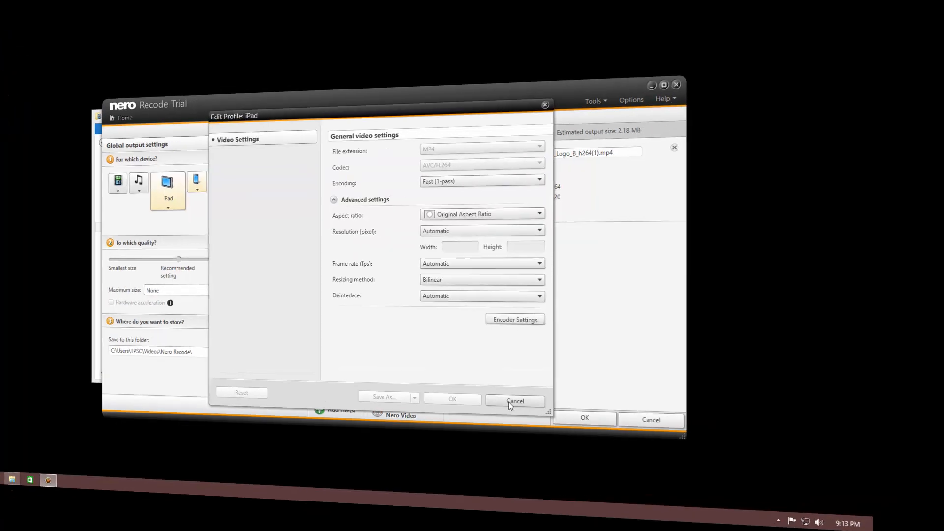
Close the iPad profile editor without saving changes
{"action": "left_click", "coordinate": [514, 401]}
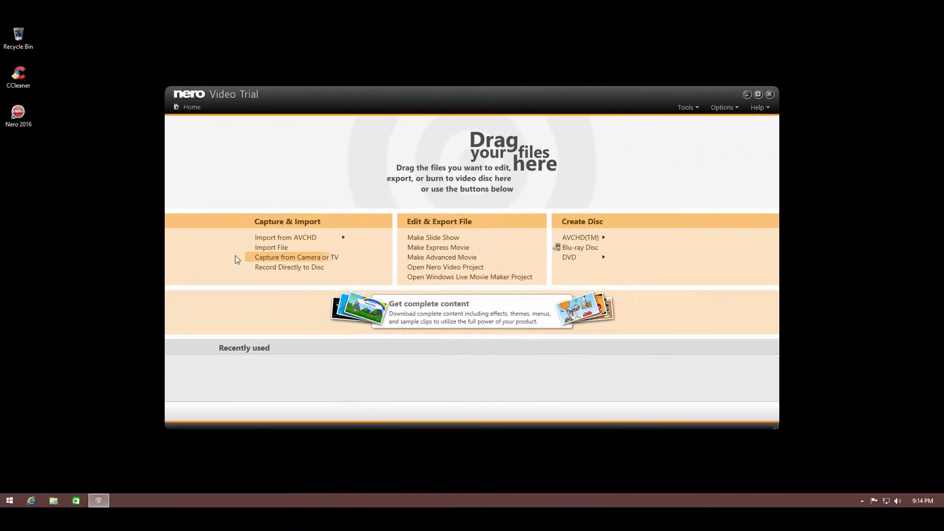
{"action": "mouse_move", "coordinate": [194, 274]}
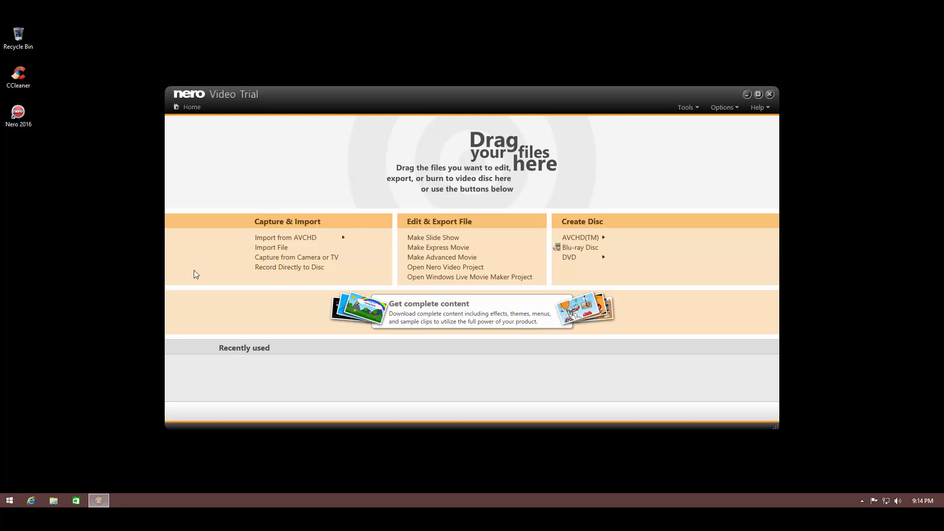
{"action": "mouse_move", "coordinate": [215, 249]}
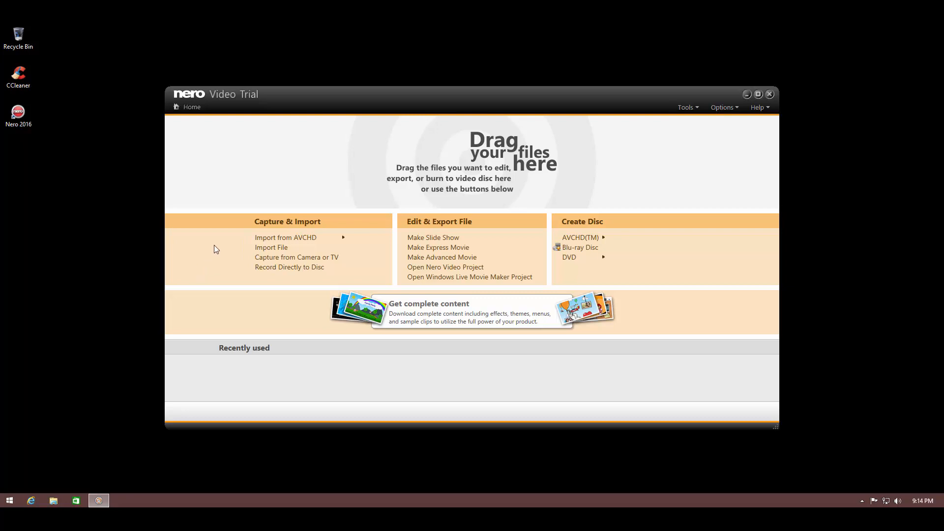
{"action": "mouse_move", "coordinate": [217, 251]}
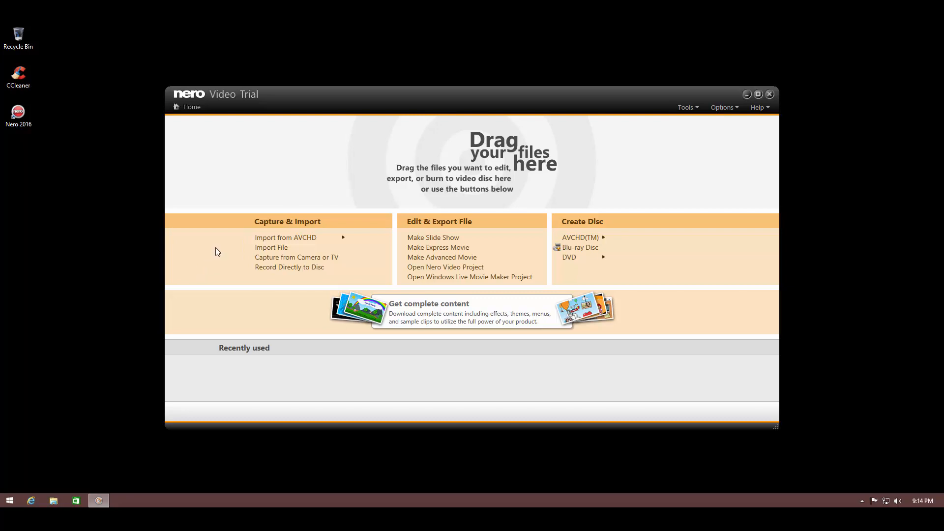
{"action": "mouse_move", "coordinate": [437, 247]}
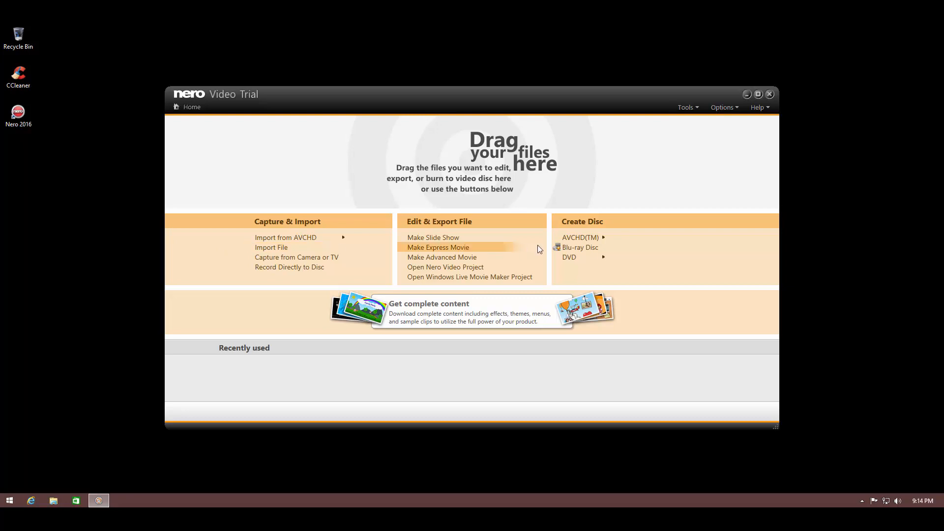
{"action": "mouse_move", "coordinate": [288, 267]}
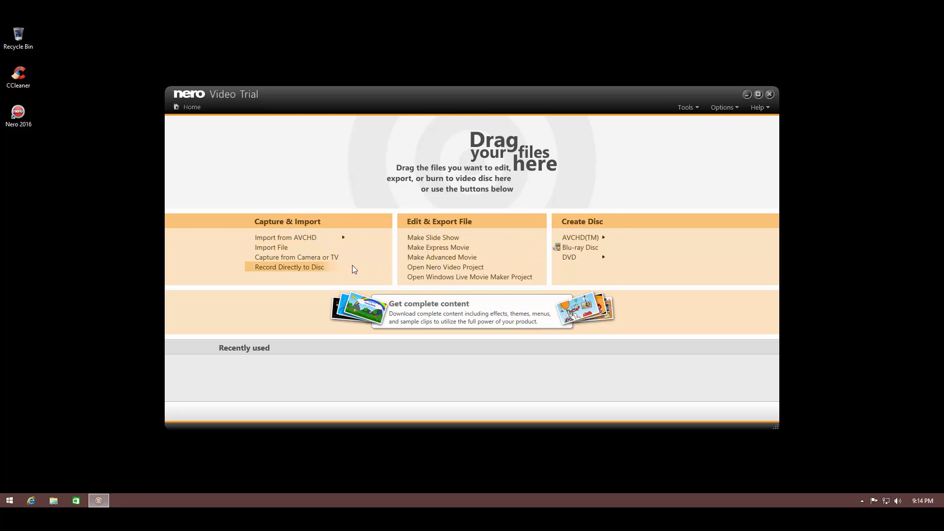
{"action": "mouse_move", "coordinate": [370, 256]}
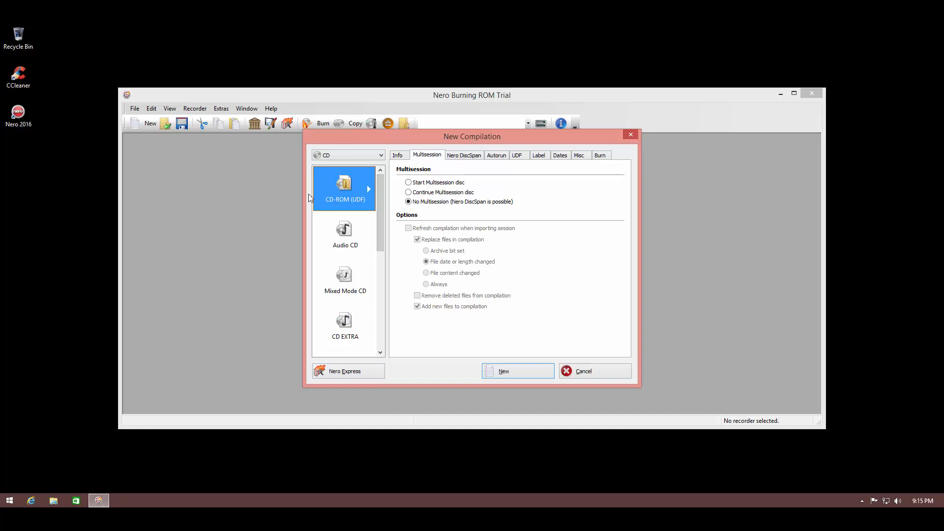
{"action": "mouse_move", "coordinate": [332, 332]}
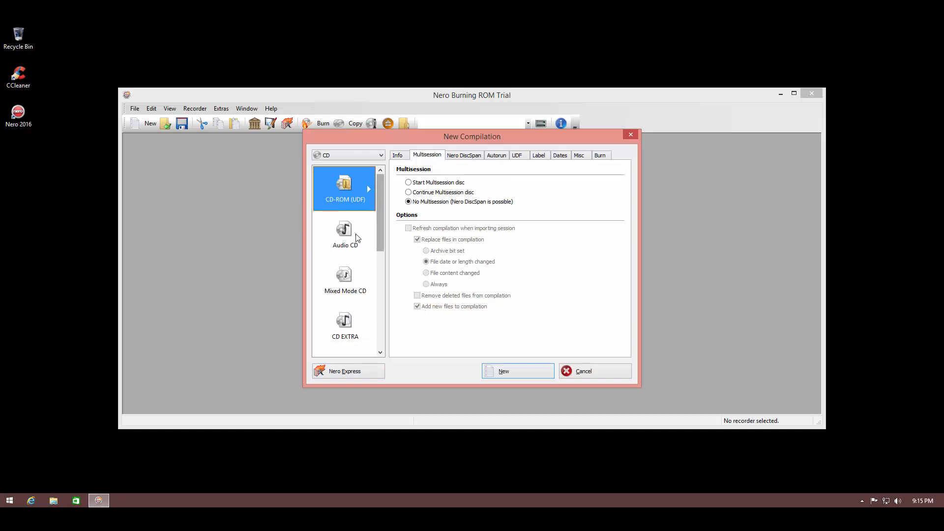
Pick the CD-ROM (UDF) disc type and create the new UDF1 compilation
{"action": "left_click", "coordinate": [345, 233]}
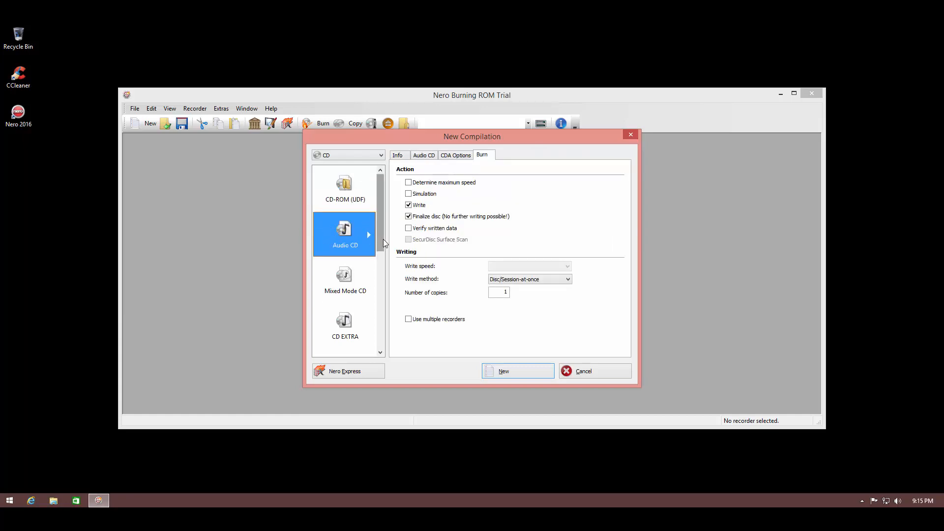
{"action": "scroll", "scroll_direction": "down", "scroll_amount": 3}
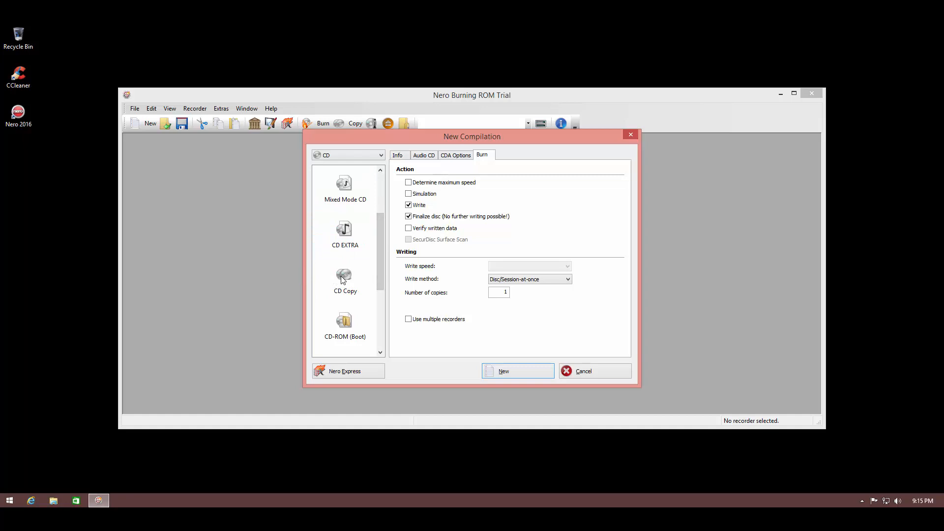
{"action": "mouse_move", "coordinate": [343, 268]}
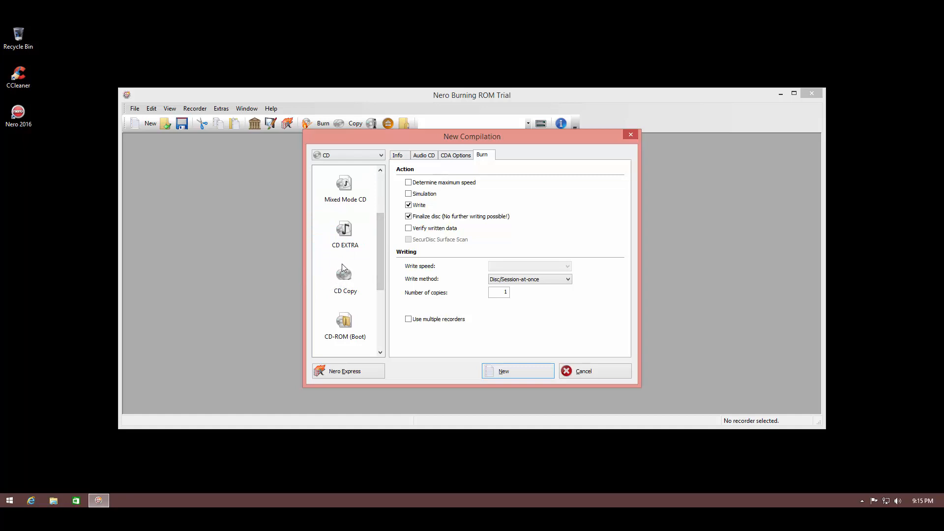
{"action": "scroll", "scroll_direction": "down", "scroll_amount": 3}
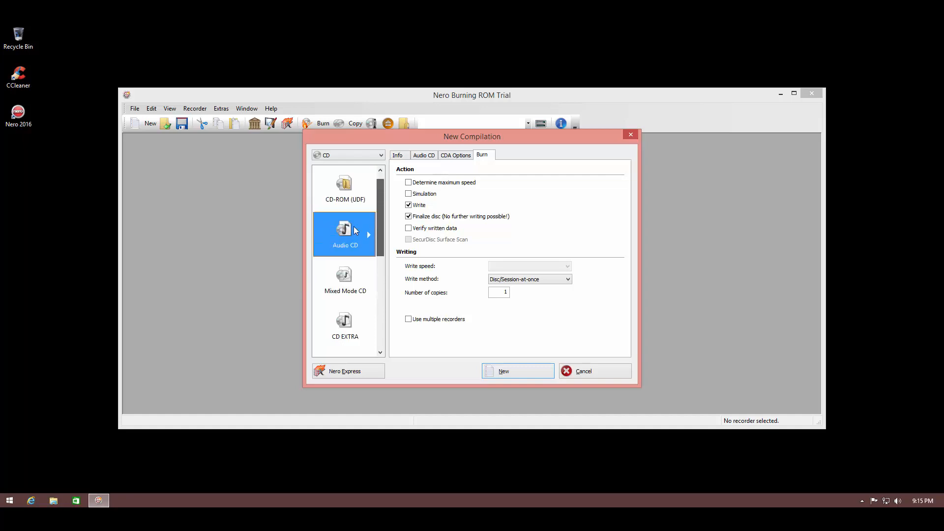
{"action": "mouse_move", "coordinate": [432, 293]}
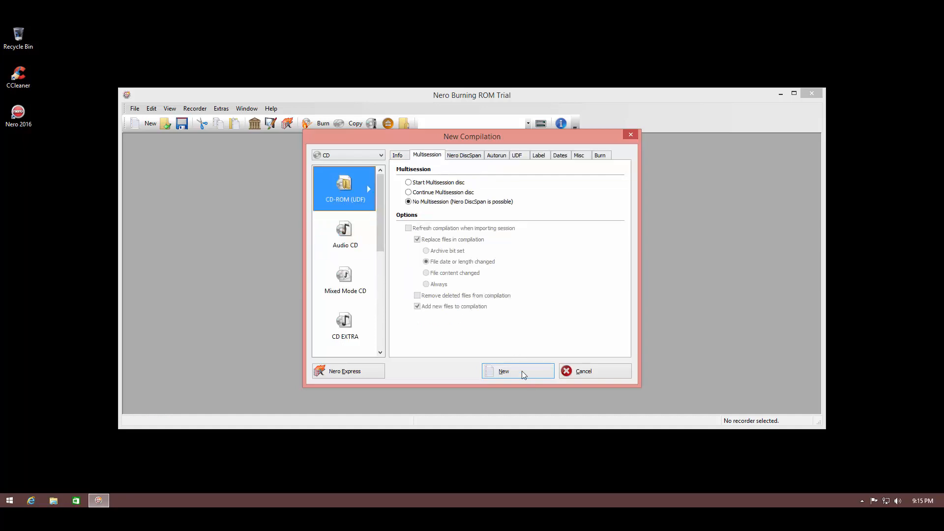
{"action": "left_click", "coordinate": [504, 371]}
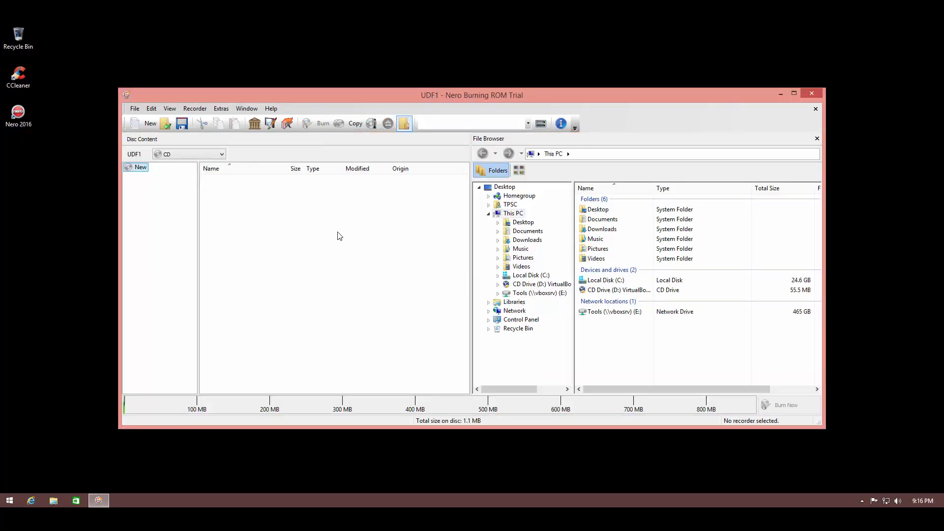
Add the MP4 video from the Videos folder to the disc, then browse the Music folder
{"action": "left_click", "coordinate": [601, 228]}
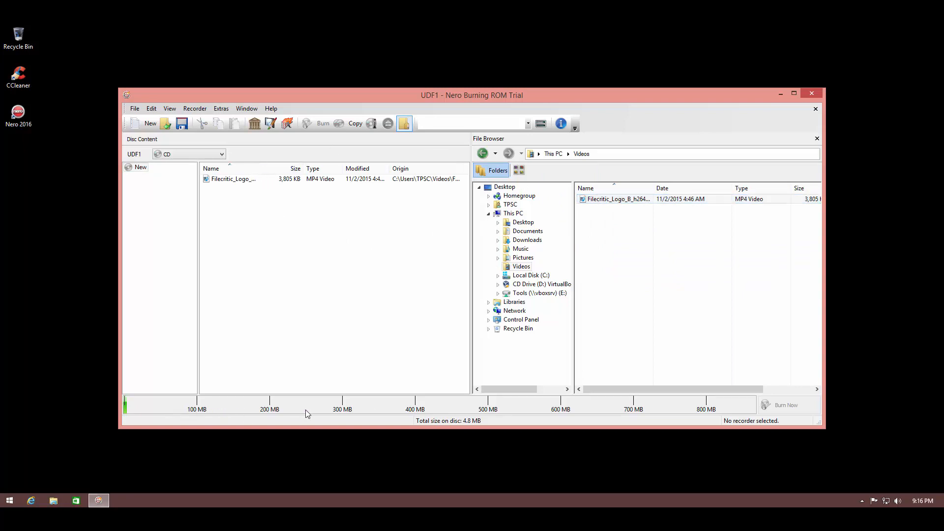
{"action": "mouse_move", "coordinate": [325, 415]}
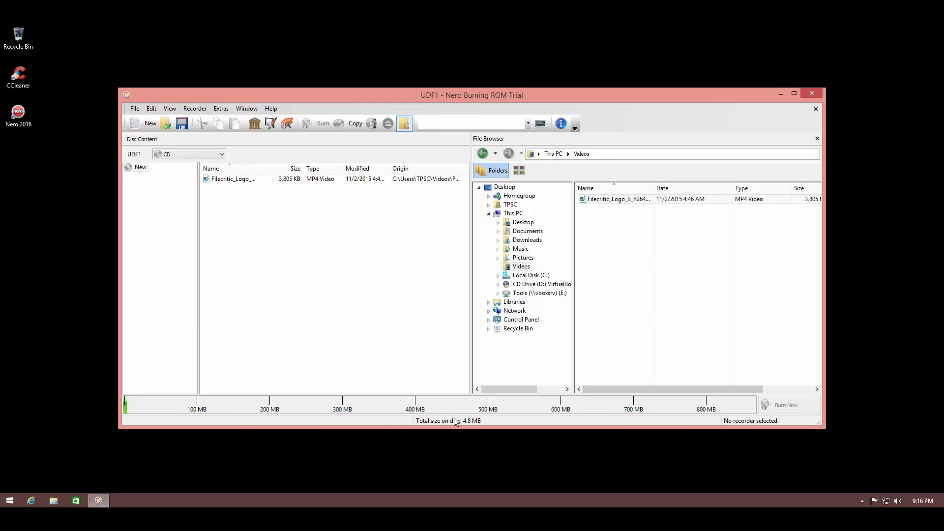
{"action": "mouse_move", "coordinate": [506, 408]}
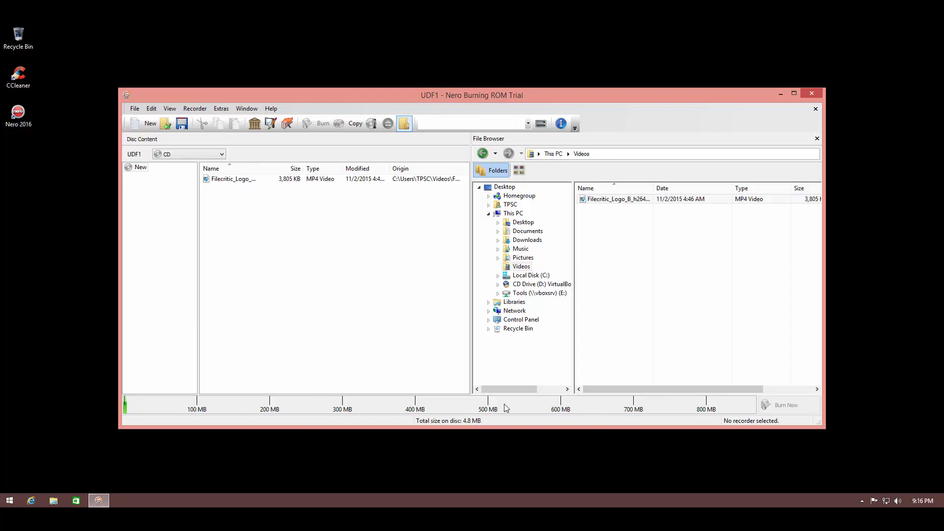
{"action": "mouse_move", "coordinate": [626, 414]}
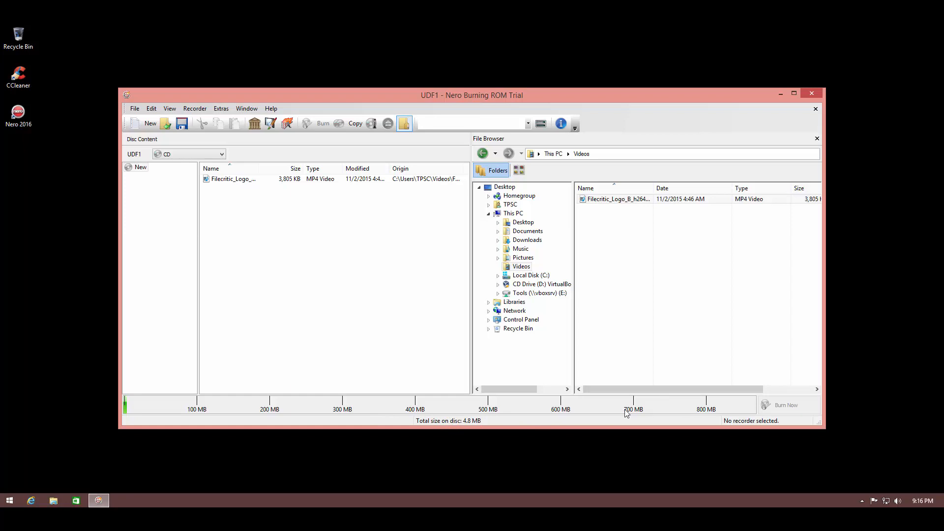
{"action": "mouse_move", "coordinate": [390, 414]}
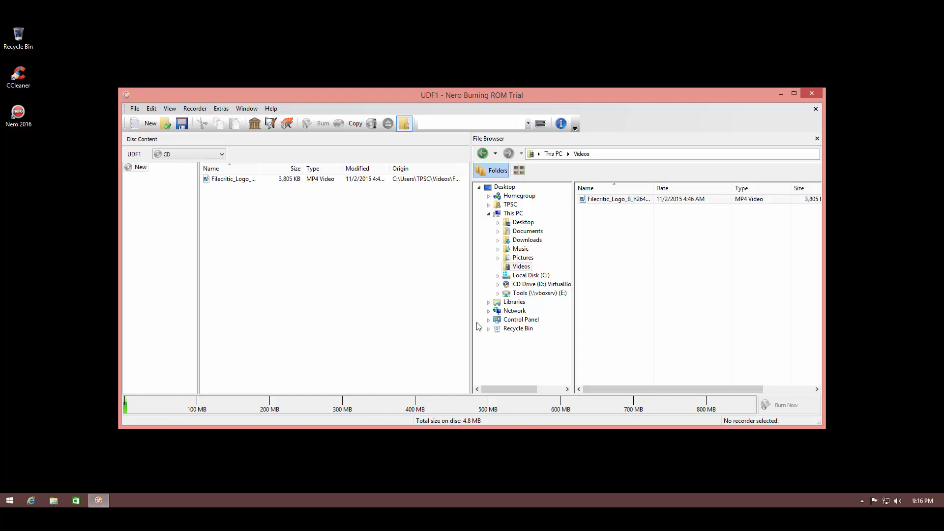
{"action": "left_click", "coordinate": [520, 248]}
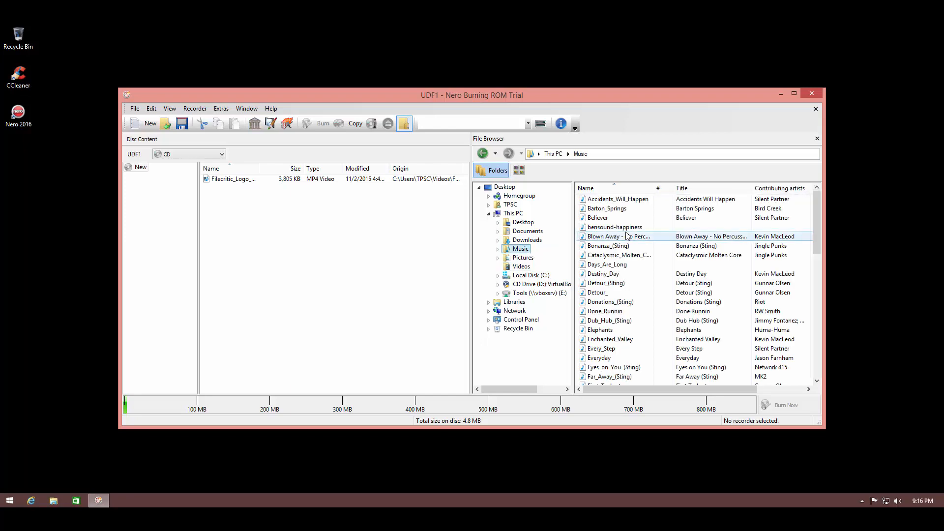
{"action": "mouse_move", "coordinate": [617, 236]}
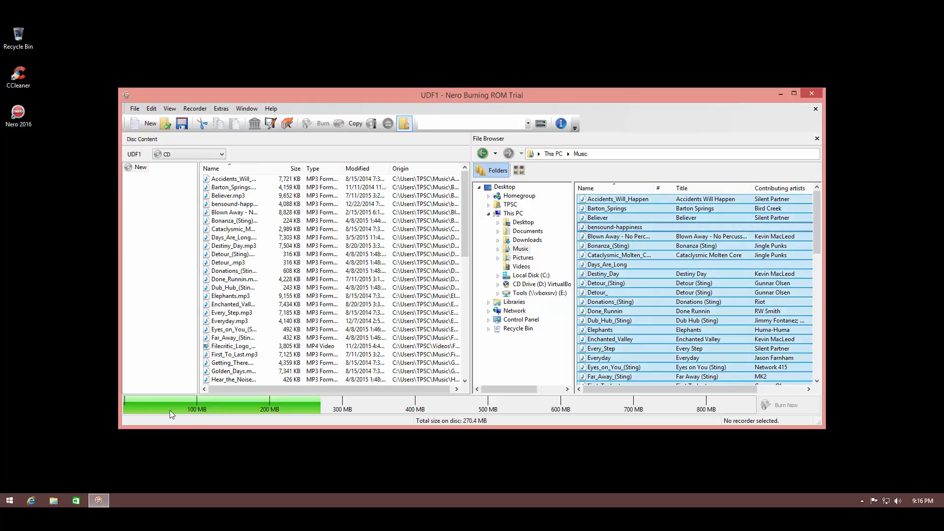
{"action": "mouse_move", "coordinate": [276, 407]}
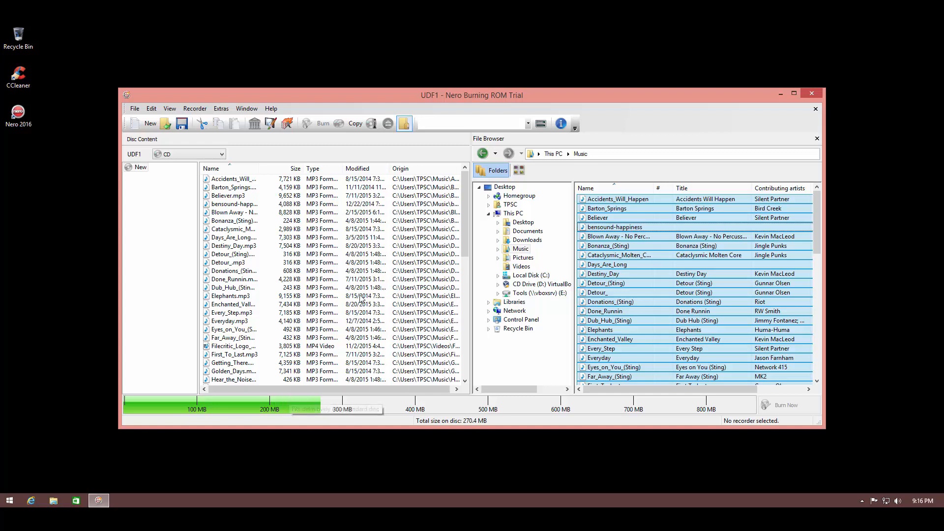
{"action": "mouse_move", "coordinate": [284, 444]}
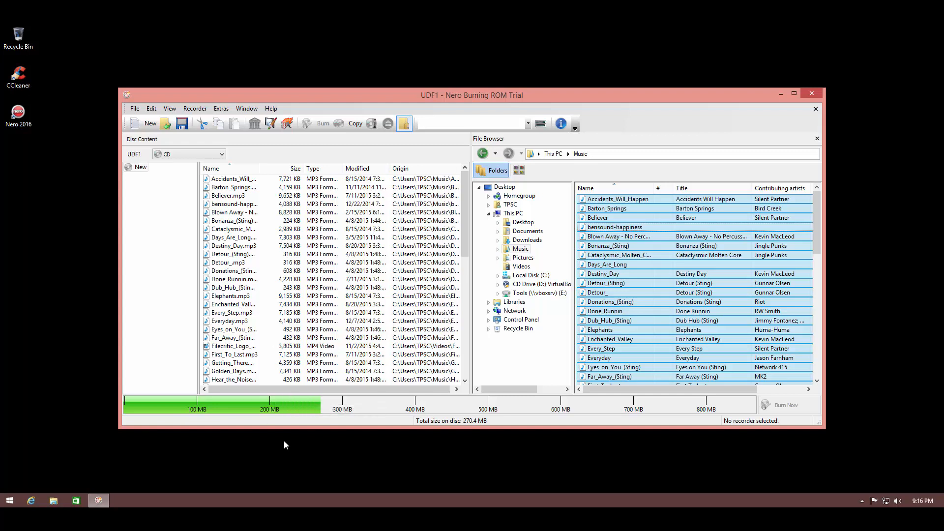
{"action": "mouse_move", "coordinate": [329, 396]}
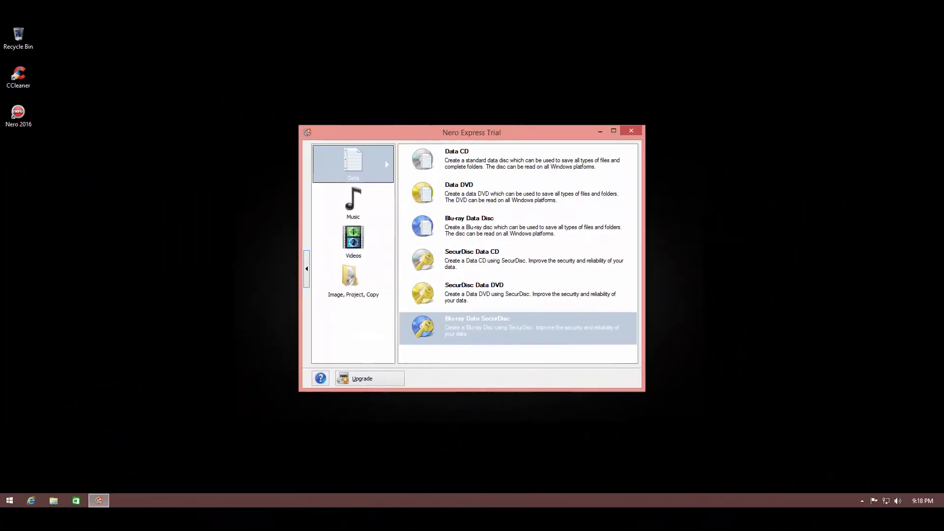
{"action": "mouse_move", "coordinate": [397, 319]}
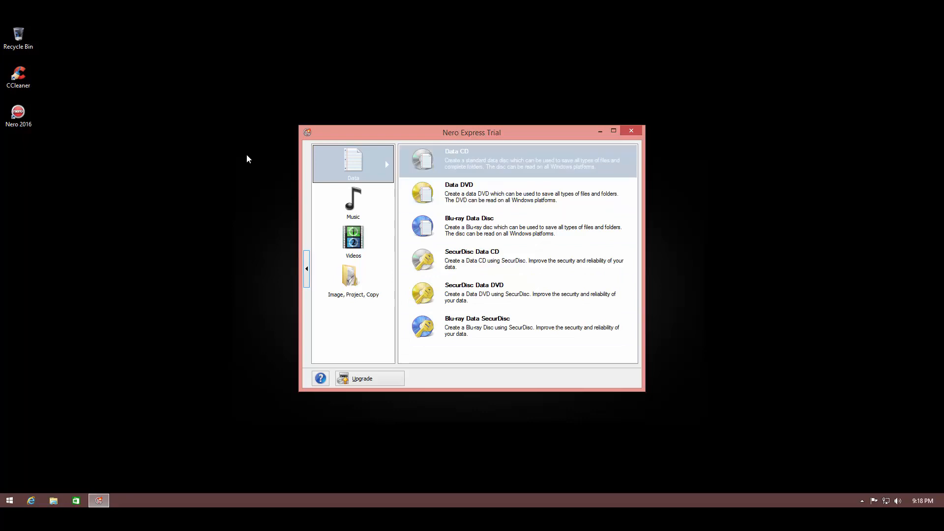
{"action": "mouse_move", "coordinate": [252, 162]}
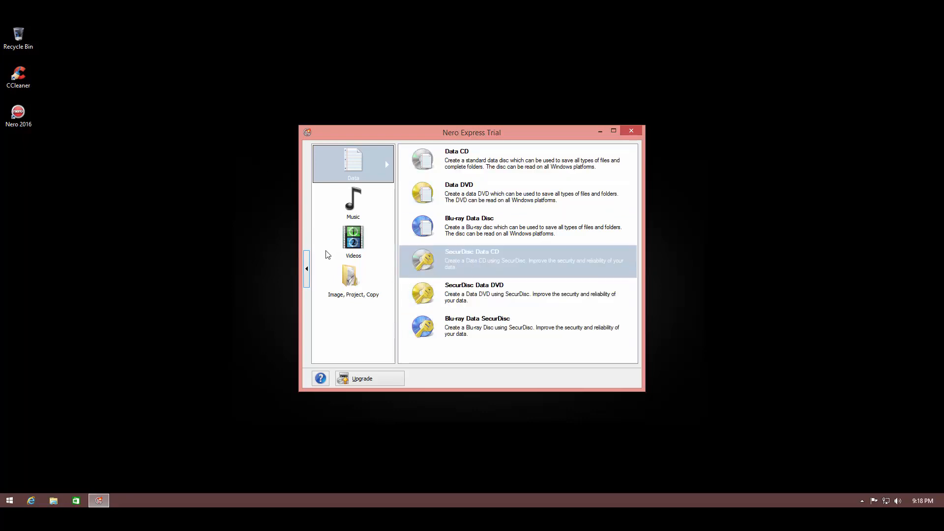
Browse Nero Express's Videos/Image and Project/Copy categories, then return to Data disc types
{"action": "left_click", "coordinate": [353, 236]}
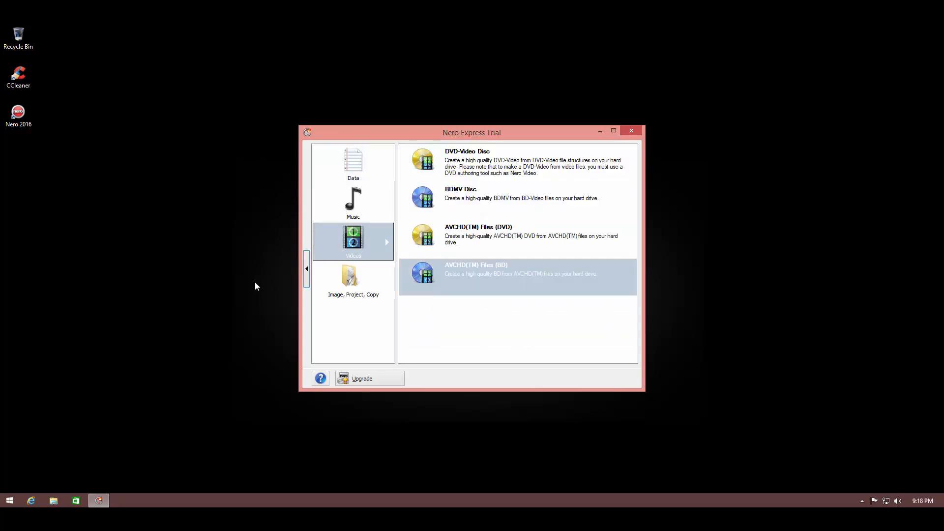
{"action": "left_click", "coordinate": [353, 280]}
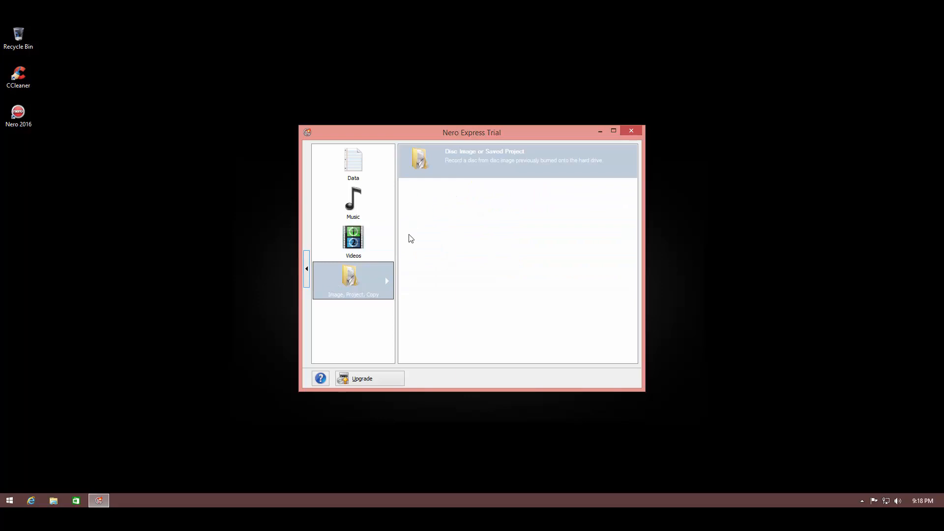
{"action": "mouse_move", "coordinate": [366, 253]}
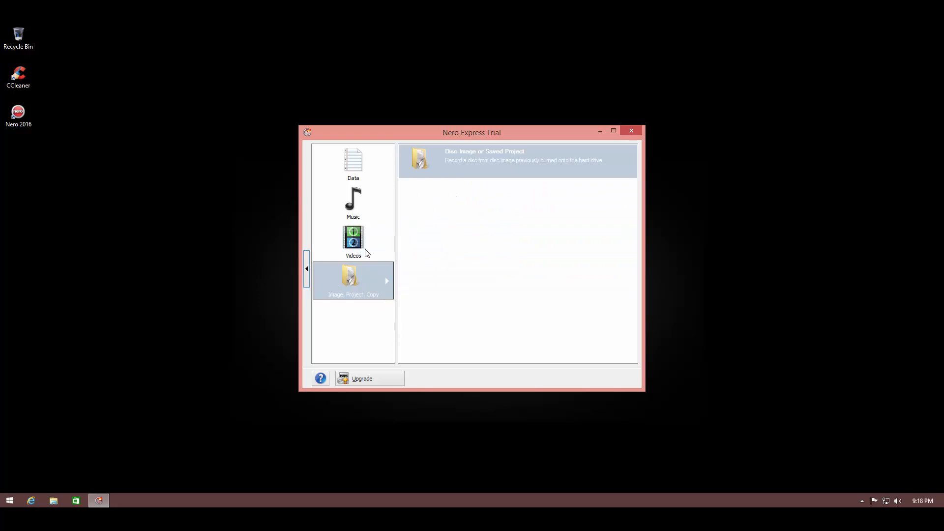
{"action": "left_click", "coordinate": [353, 162]}
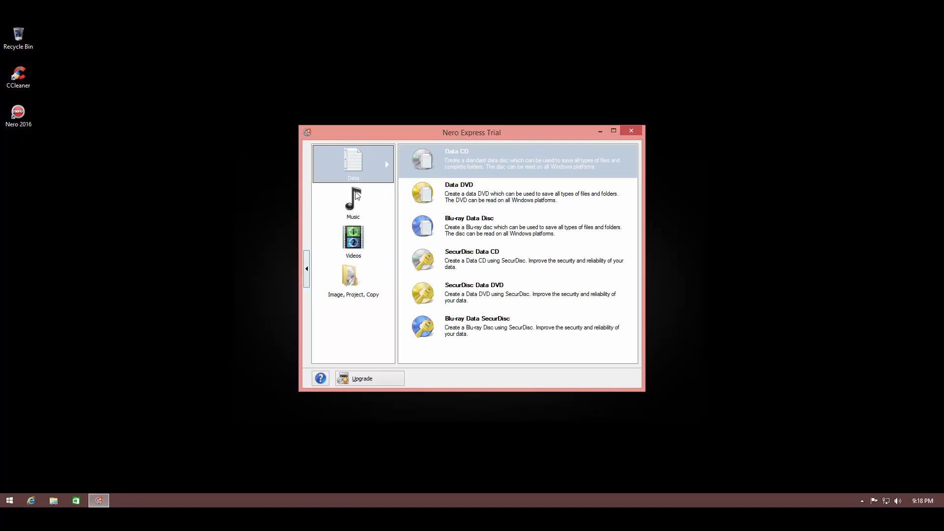
{"action": "mouse_move", "coordinate": [336, 200]}
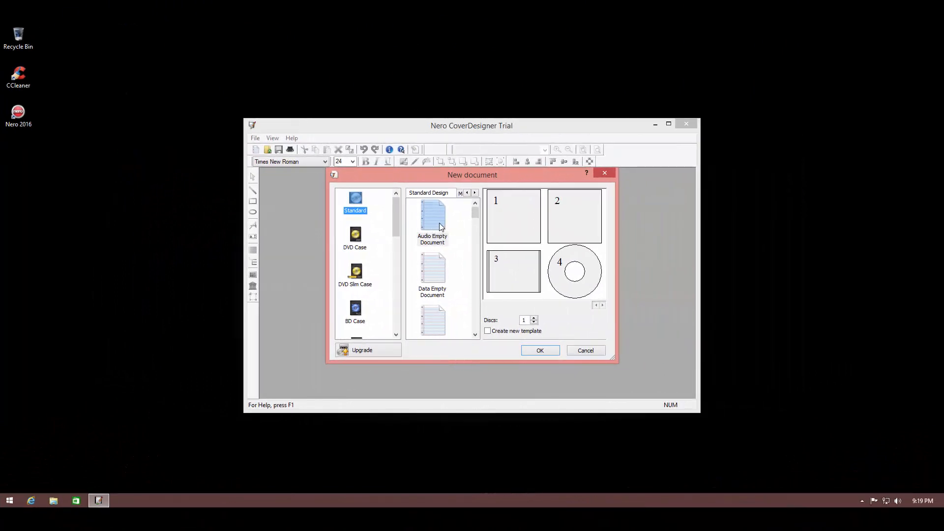
{"action": "mouse_move", "coordinate": [438, 201]}
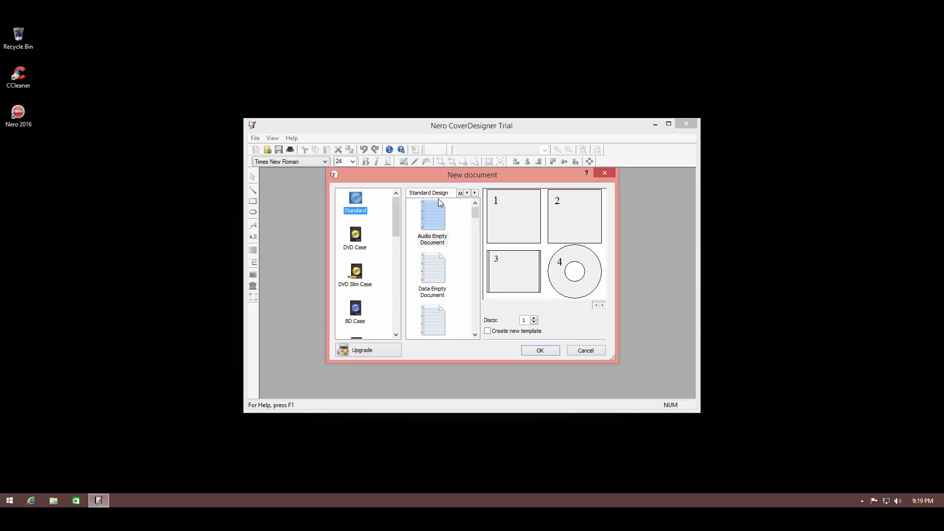
{"action": "mouse_move", "coordinate": [571, 284]}
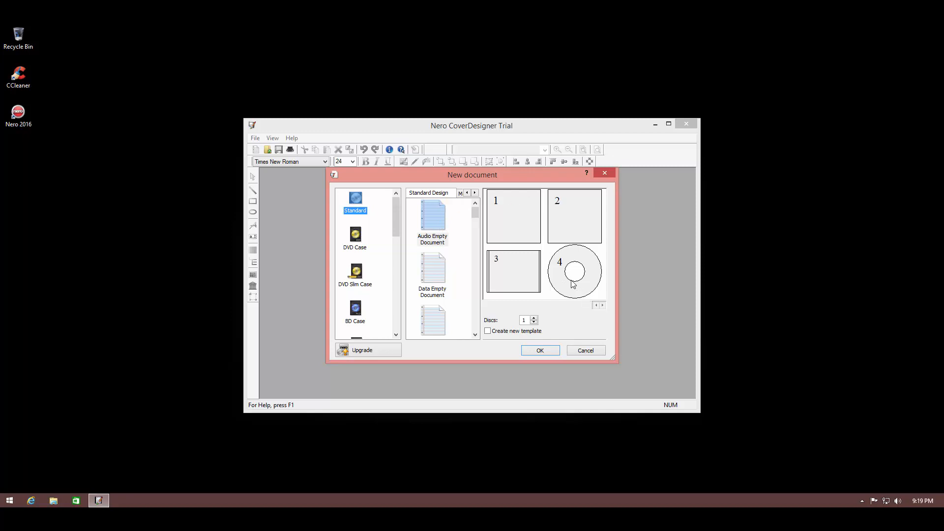
{"action": "mouse_move", "coordinate": [495, 257]}
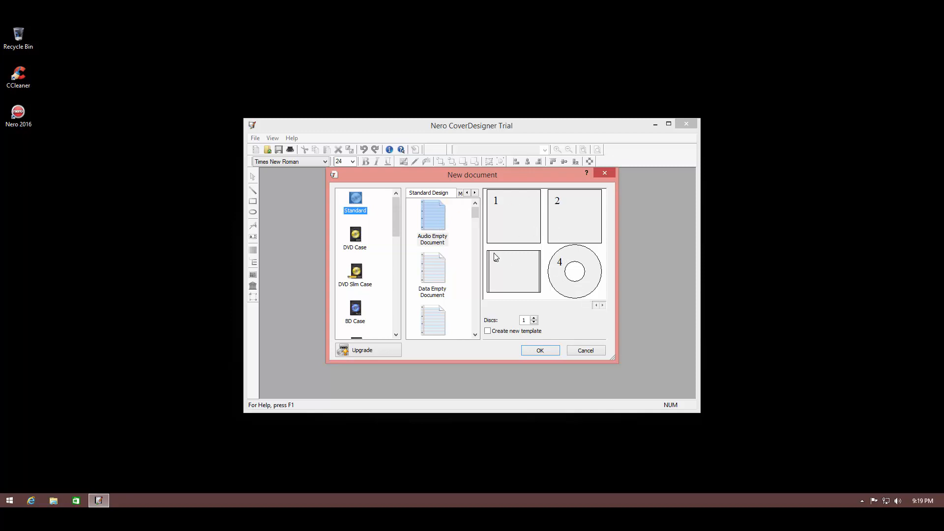
Create a cover document from the Standard Audio Empty Document template
{"action": "left_click", "coordinate": [431, 274]}
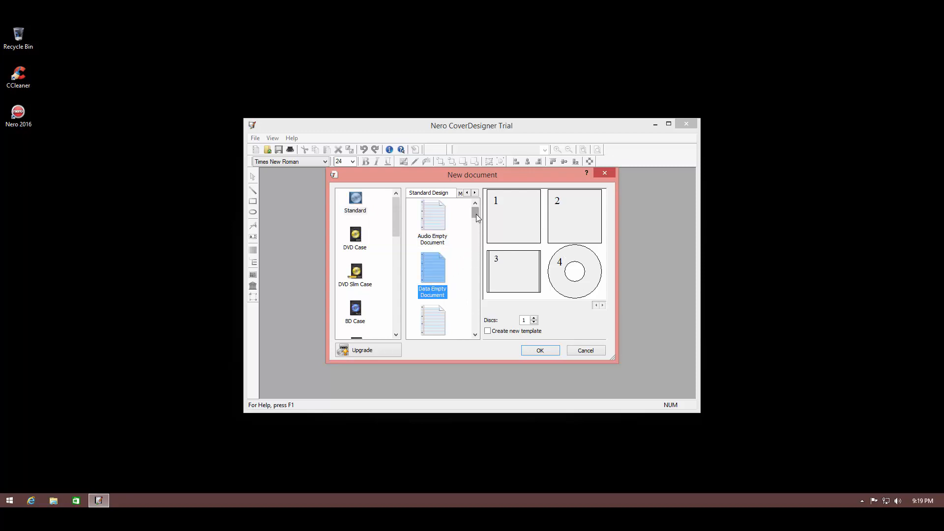
{"action": "scroll", "scroll_direction": "down", "scroll_amount": 3}
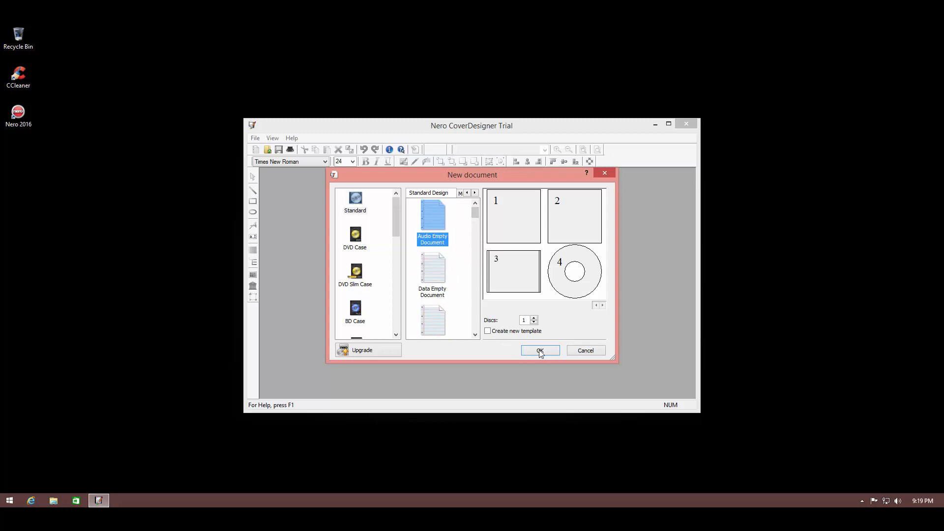
{"action": "left_click", "coordinate": [539, 351]}
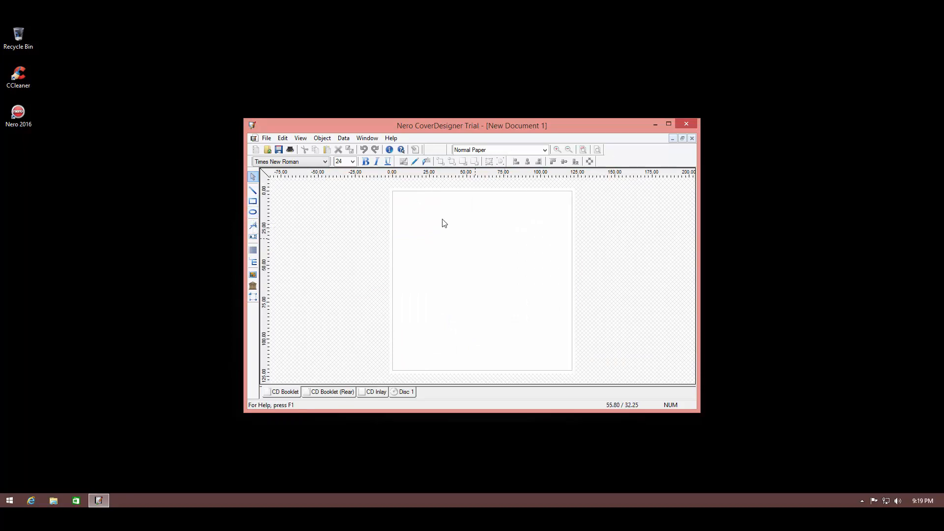
Draw a circle on the page and type the label 'MY DISC' inside it
{"action": "left_click", "coordinate": [252, 211]}
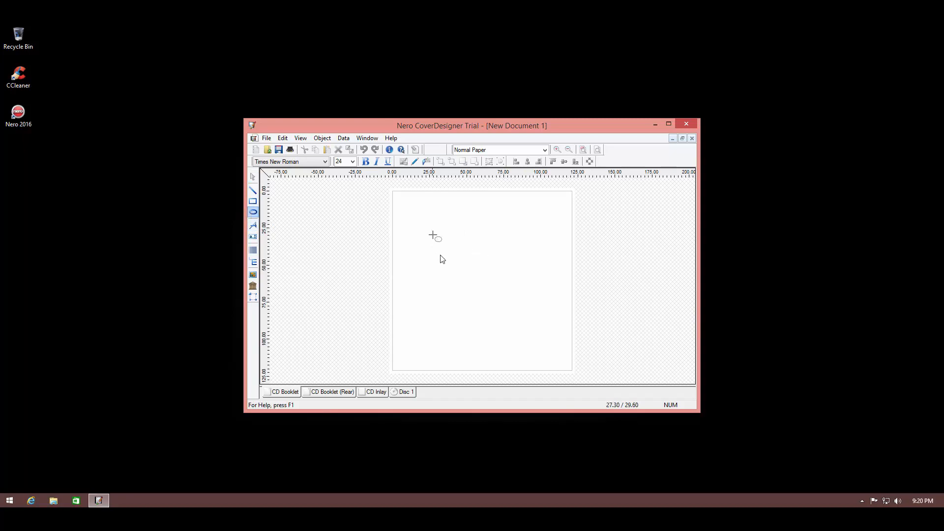
{"action": "left_click_drag", "start_coordinate": [429, 233], "coordinate": [513, 336]}
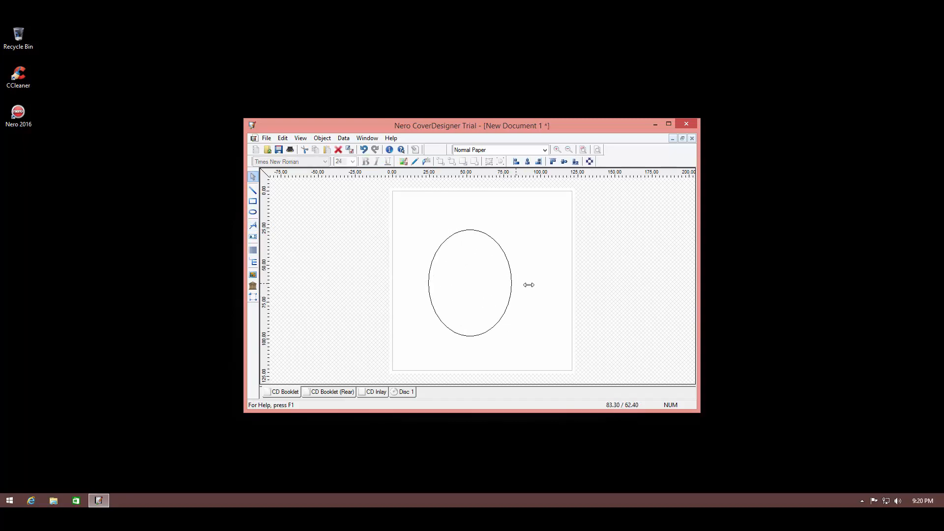
{"action": "left_click_drag", "start_coordinate": [516, 284], "coordinate": [540, 282]}
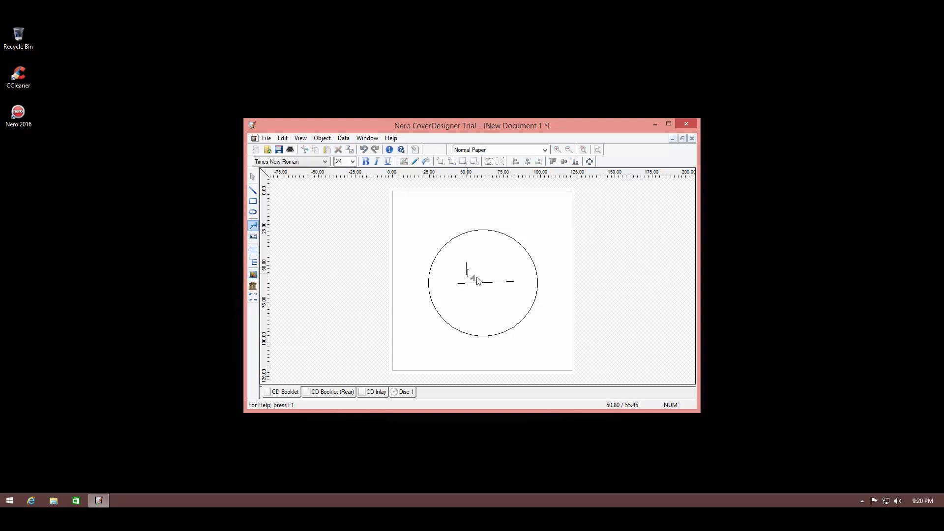
{"action": "type", "text": "M"}
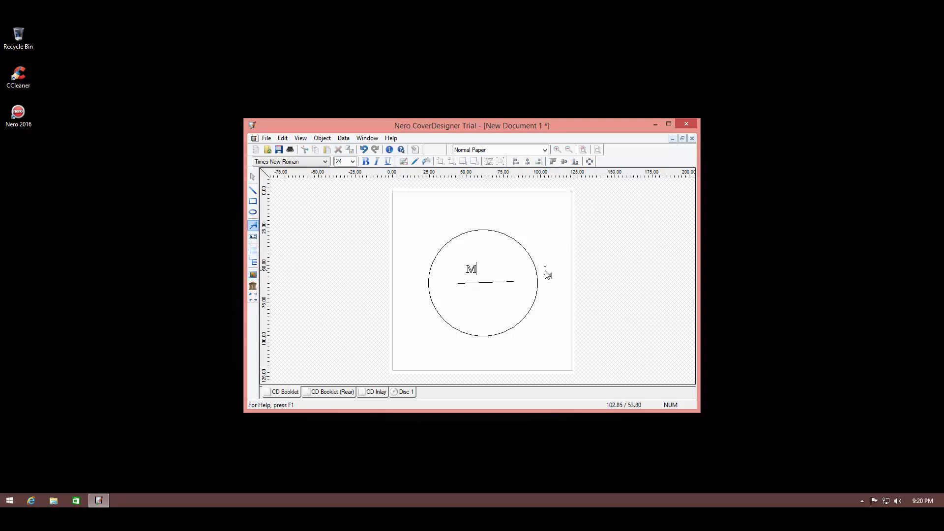
{"action": "type", "text": "Y DISC"}
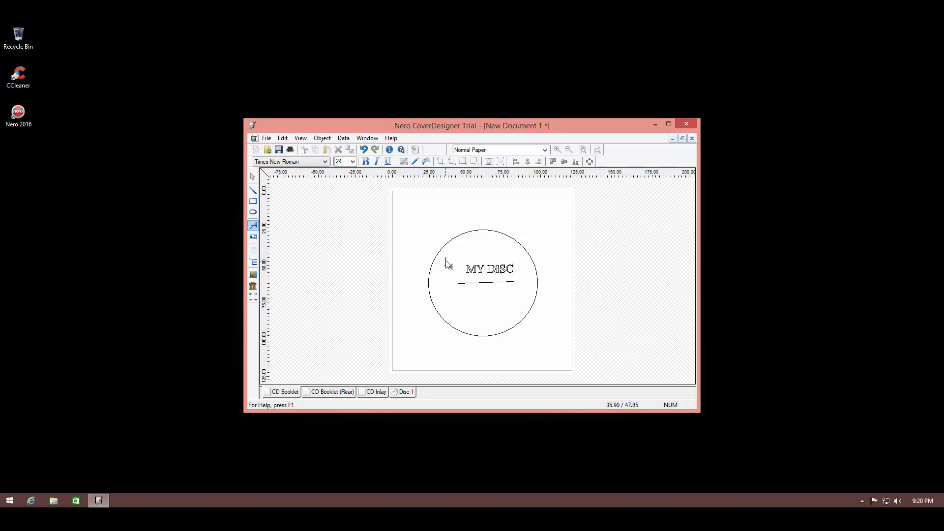
{"action": "mouse_move", "coordinate": [423, 257]}
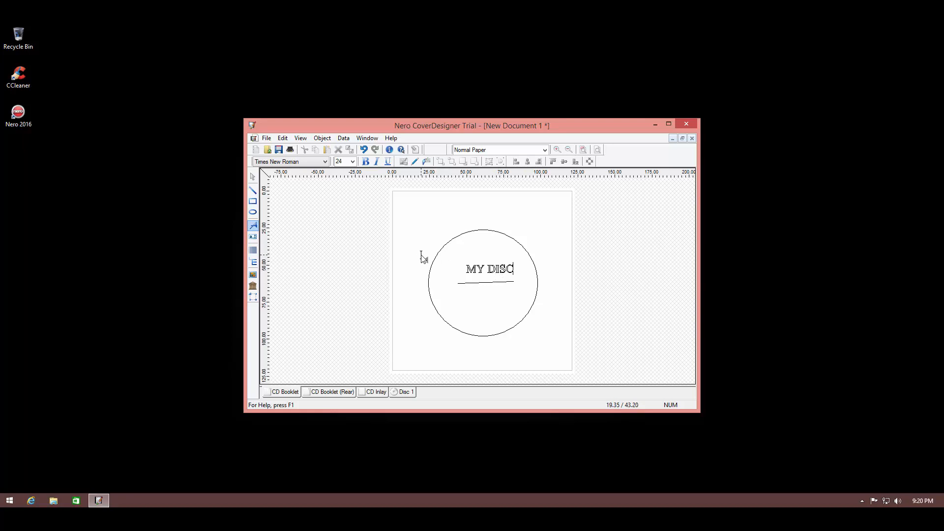
{"action": "mouse_move", "coordinate": [387, 235]}
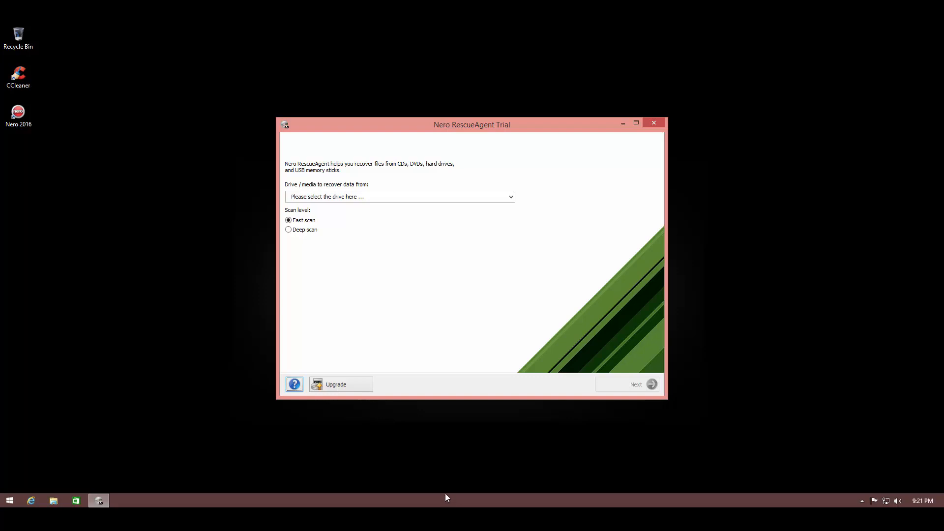
{"action": "mouse_move", "coordinate": [384, 354]}
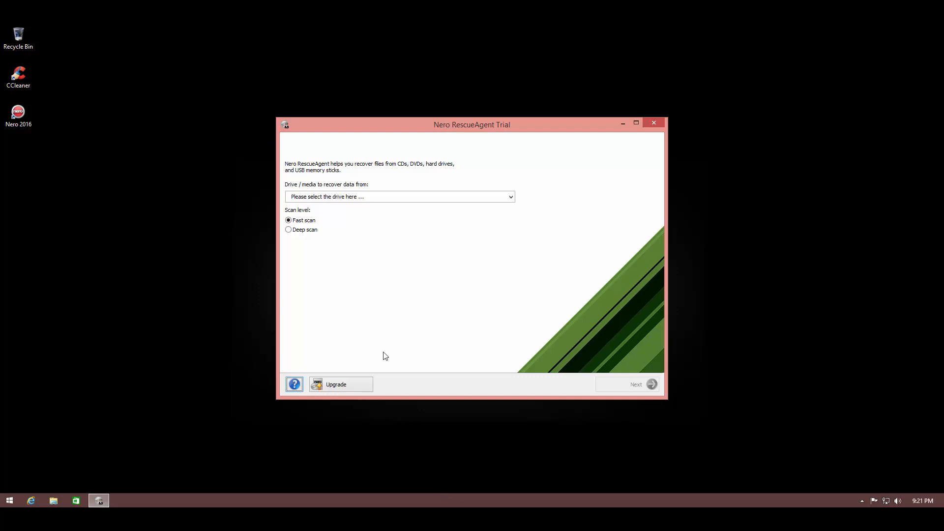
{"action": "mouse_move", "coordinate": [351, 226]}
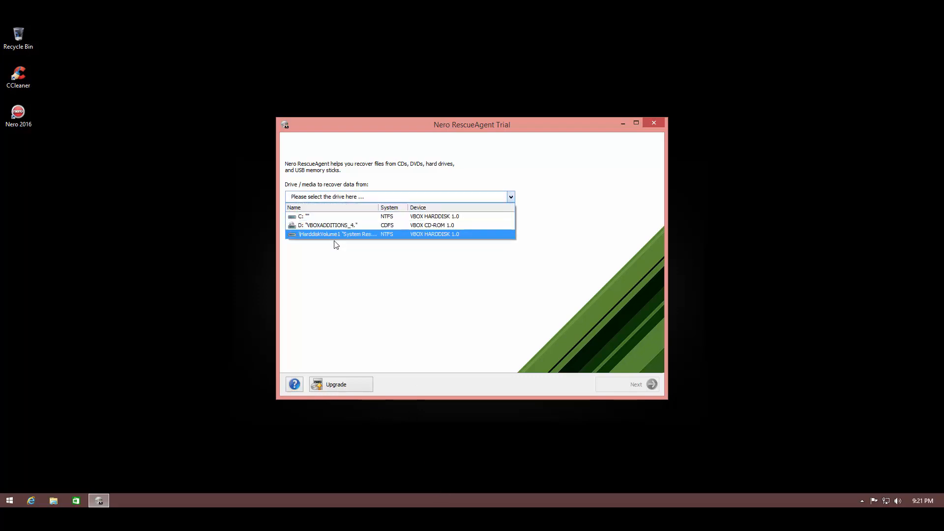
Select drive C: with Fast scan and start scanning it for recoverable files
{"action": "left_click", "coordinate": [328, 216]}
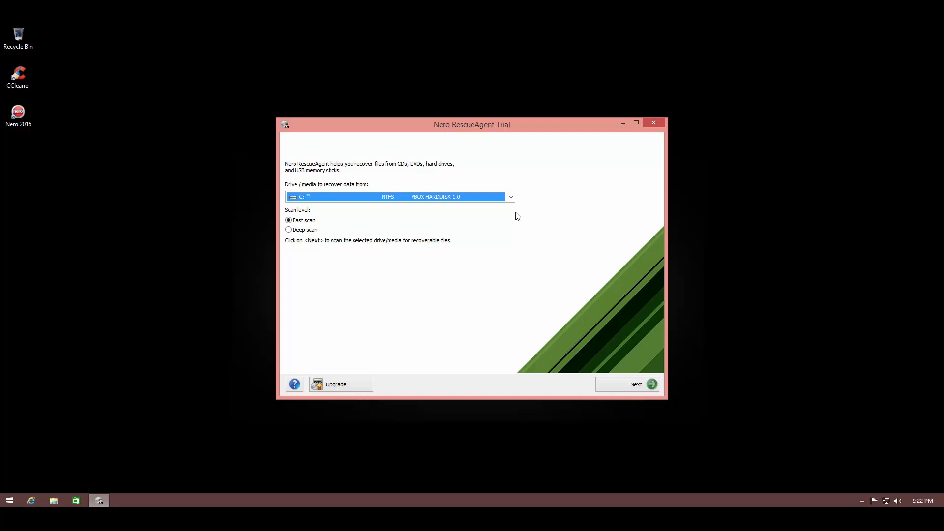
{"action": "mouse_move", "coordinate": [505, 216]}
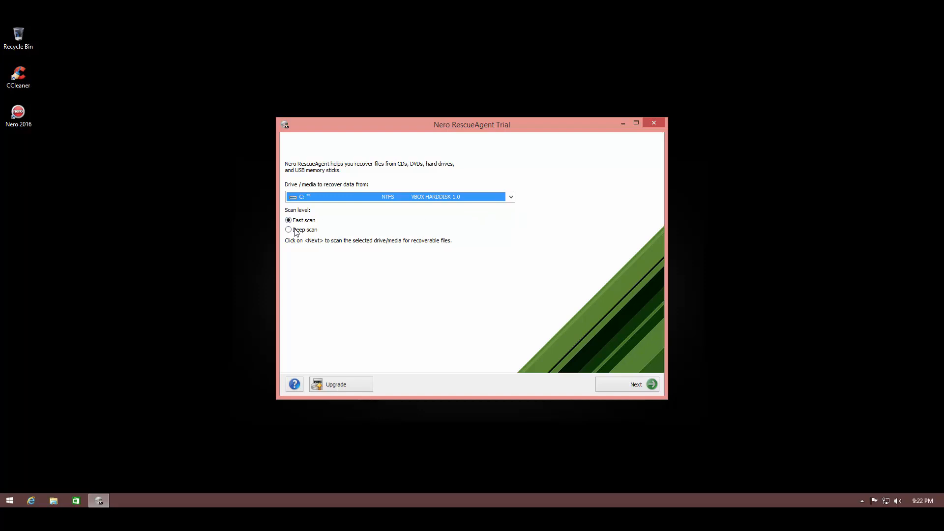
{"action": "mouse_move", "coordinate": [289, 230]}
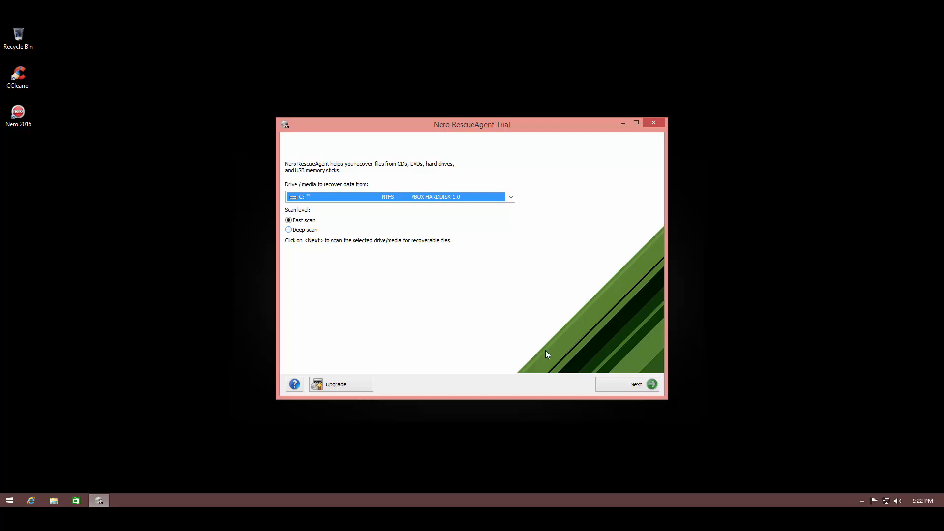
{"action": "left_click", "coordinate": [626, 384]}
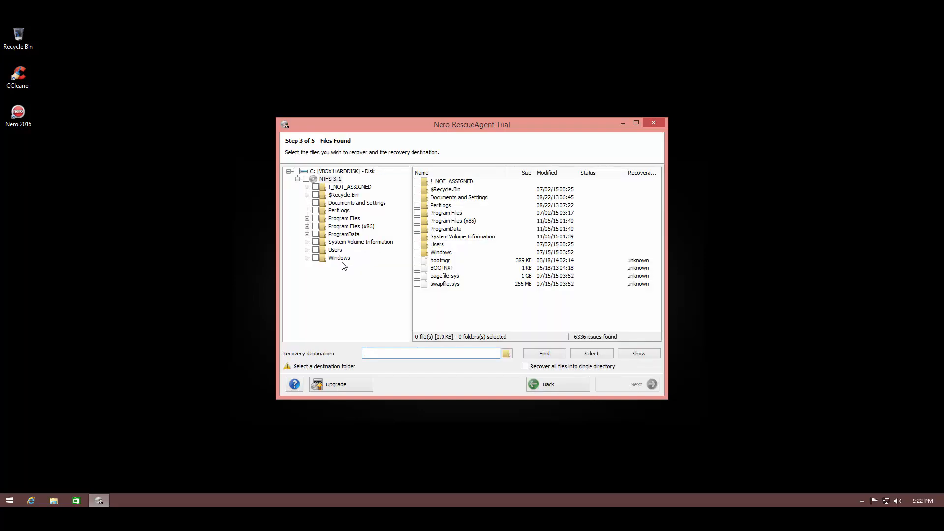
{"action": "mouse_move", "coordinate": [348, 235]}
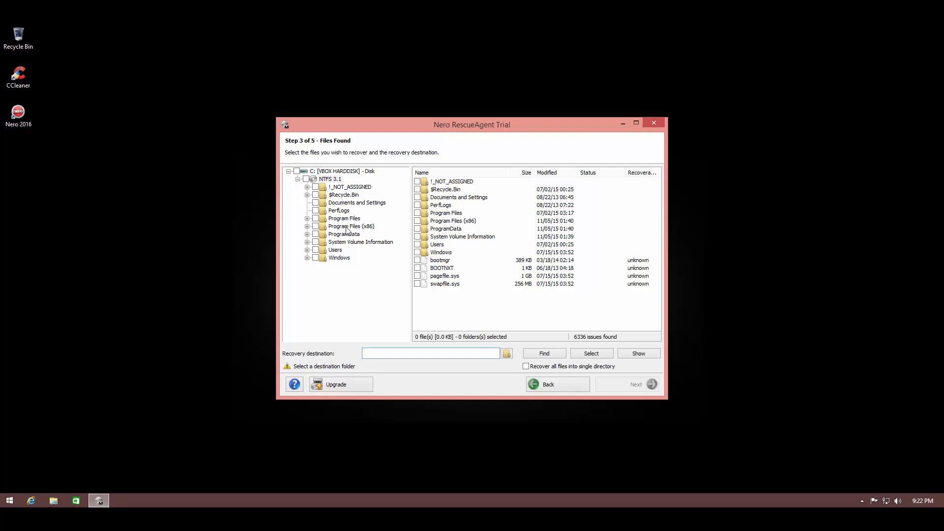
Review the 6336 items found on C: and click into the Recovery destination box
{"action": "left_click", "coordinate": [429, 353]}
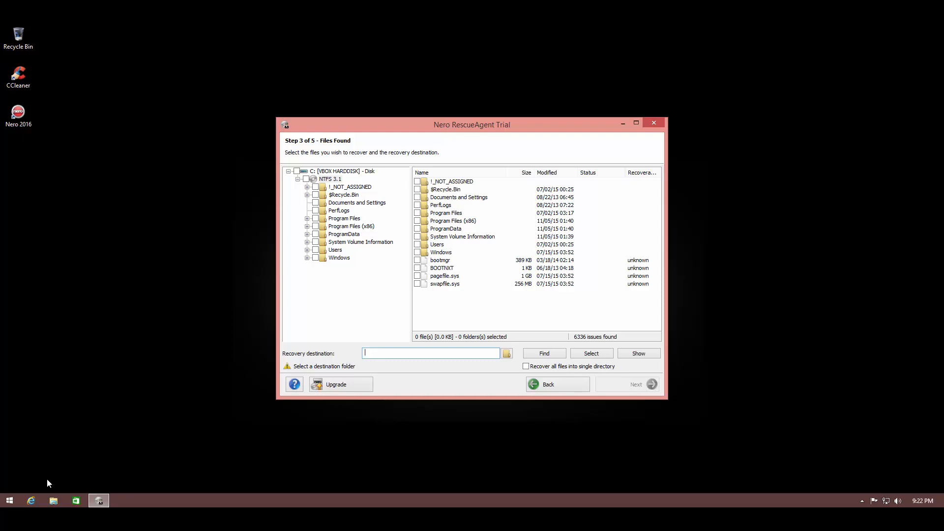
{"action": "mouse_move", "coordinate": [233, 396]}
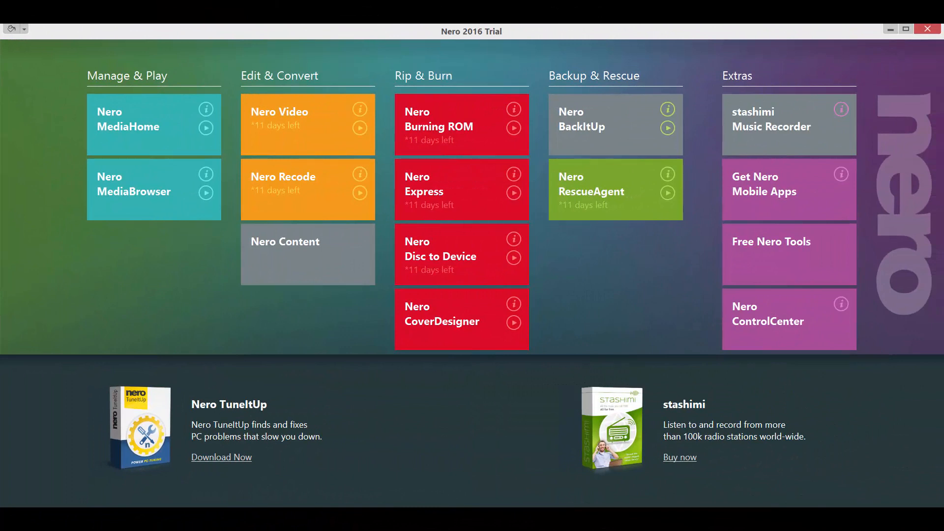
{"action": "mouse_move", "coordinate": [452, 394]}
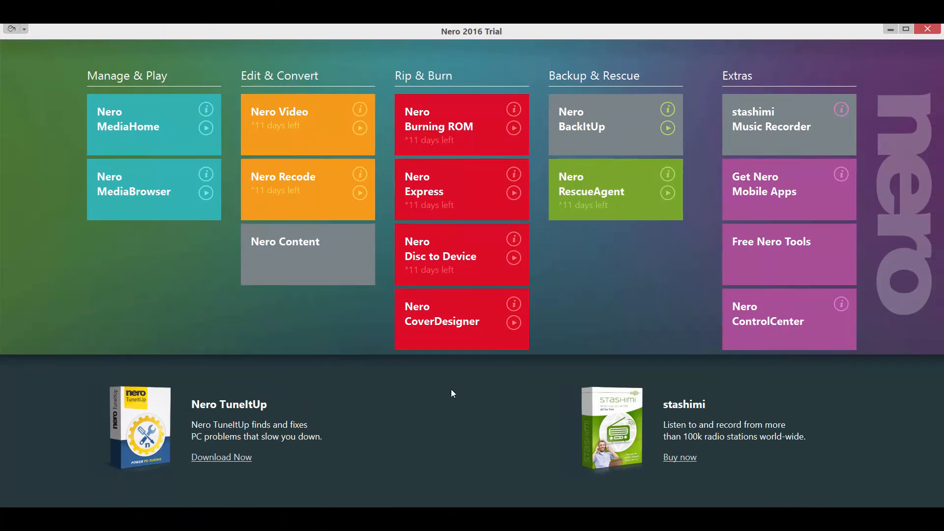
{"action": "mouse_move", "coordinate": [449, 393]}
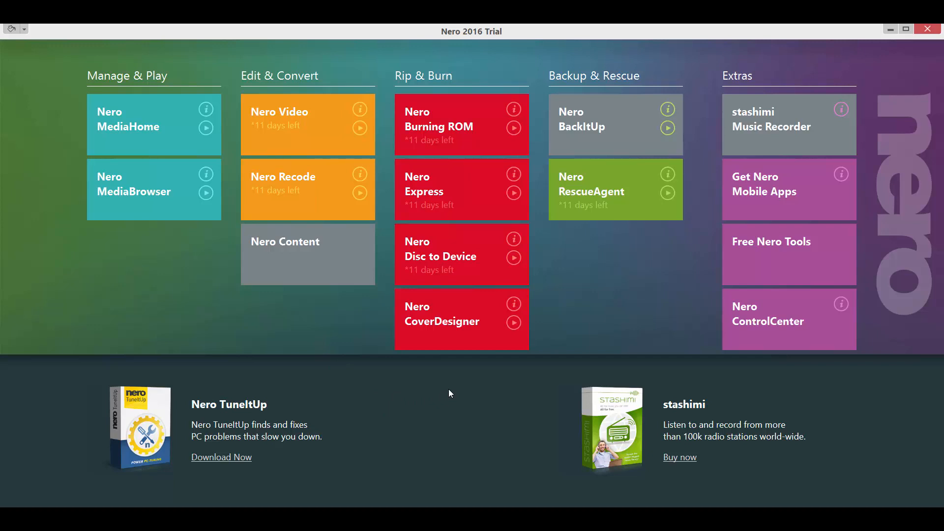
{"action": "mouse_move", "coordinate": [313, 344]}
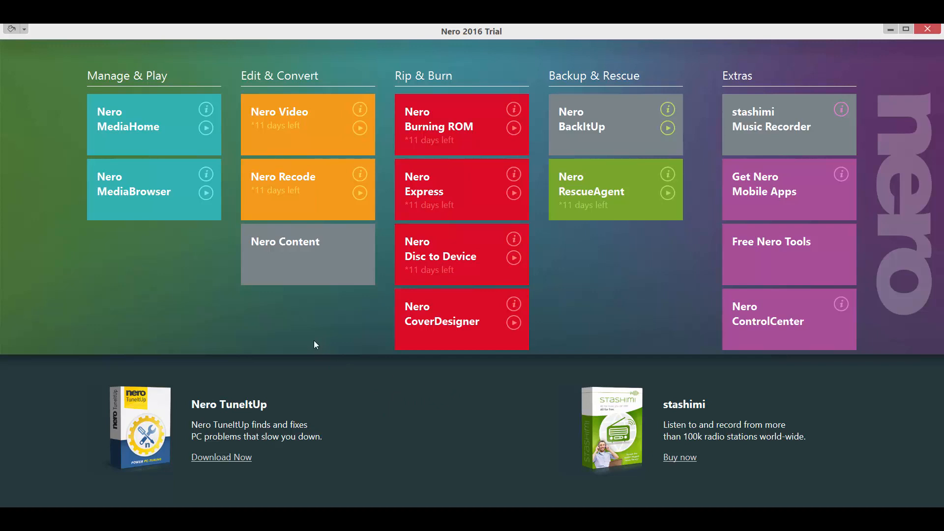
{"action": "mouse_move", "coordinate": [447, 420]}
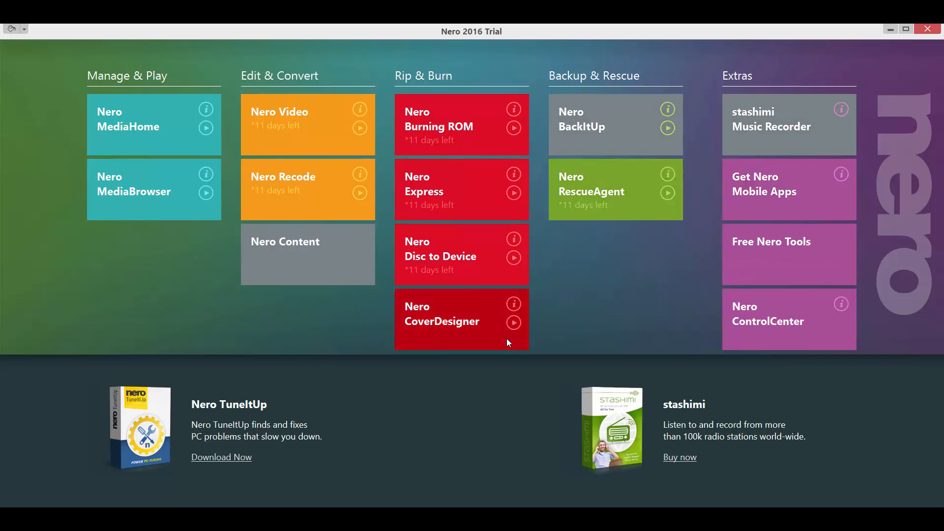
{"action": "mouse_move", "coordinate": [503, 409]}
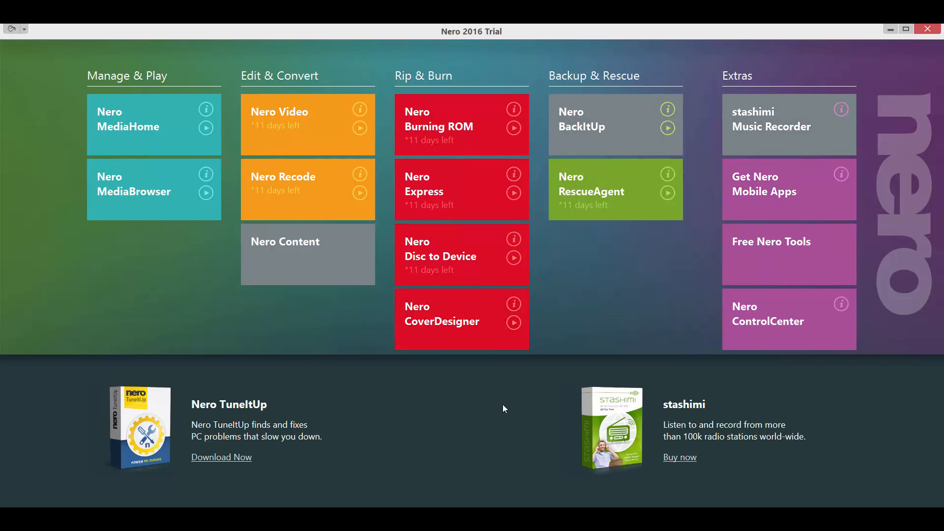
{"action": "mouse_move", "coordinate": [464, 400]}
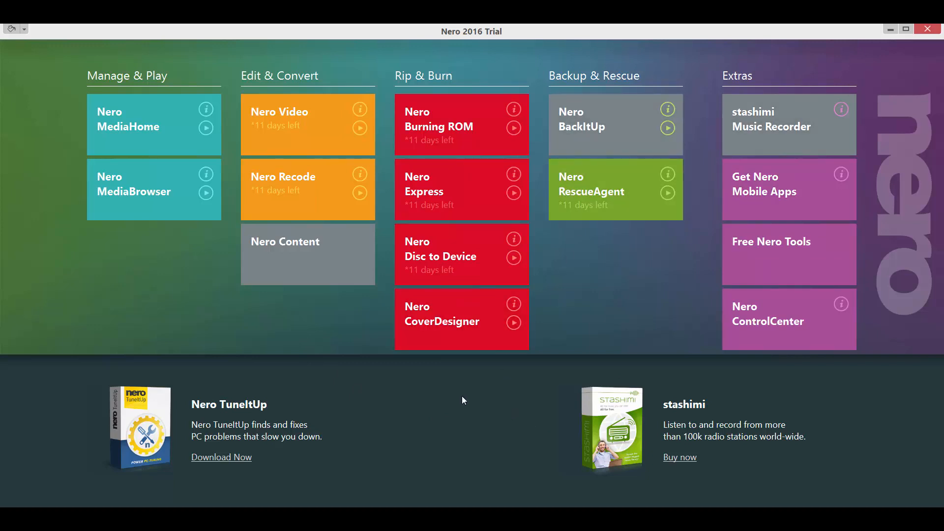
{"action": "mouse_move", "coordinate": [421, 411]}
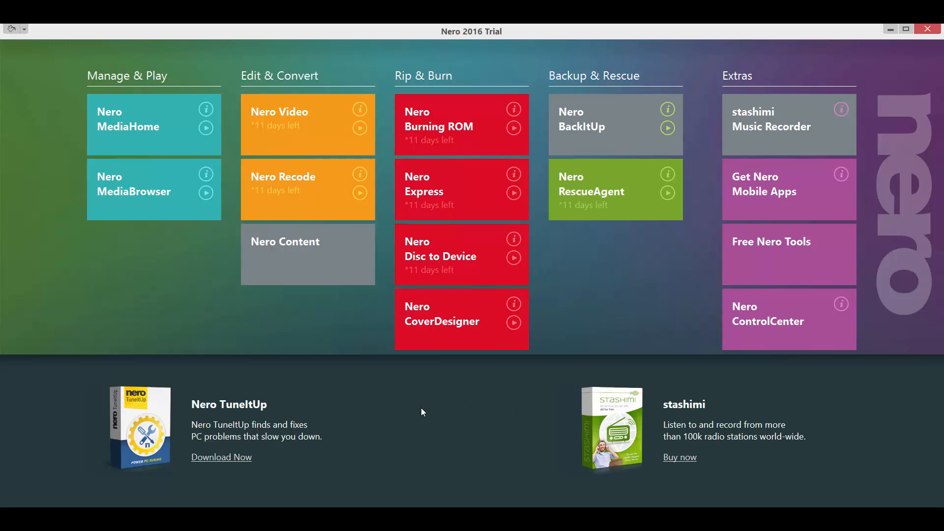